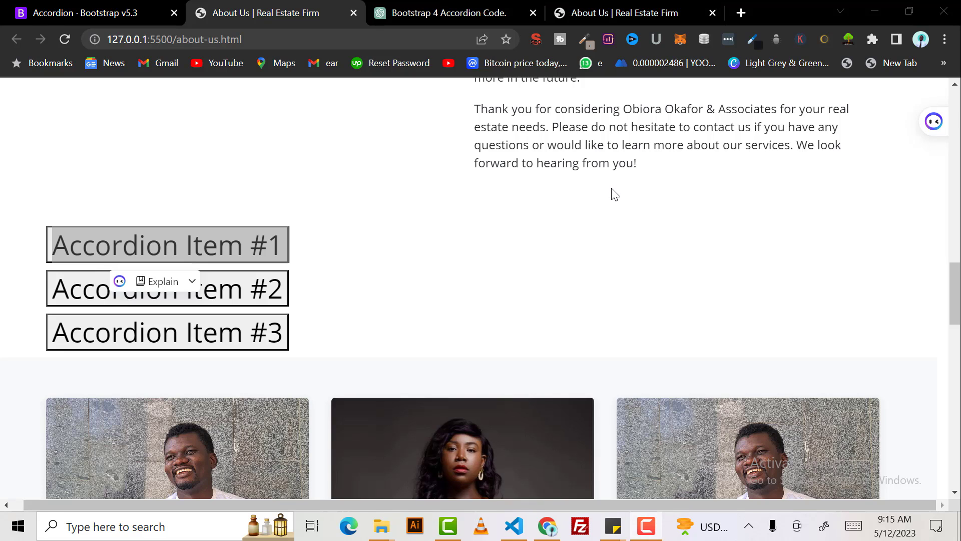
pyautogui.moveTo(343, 156)
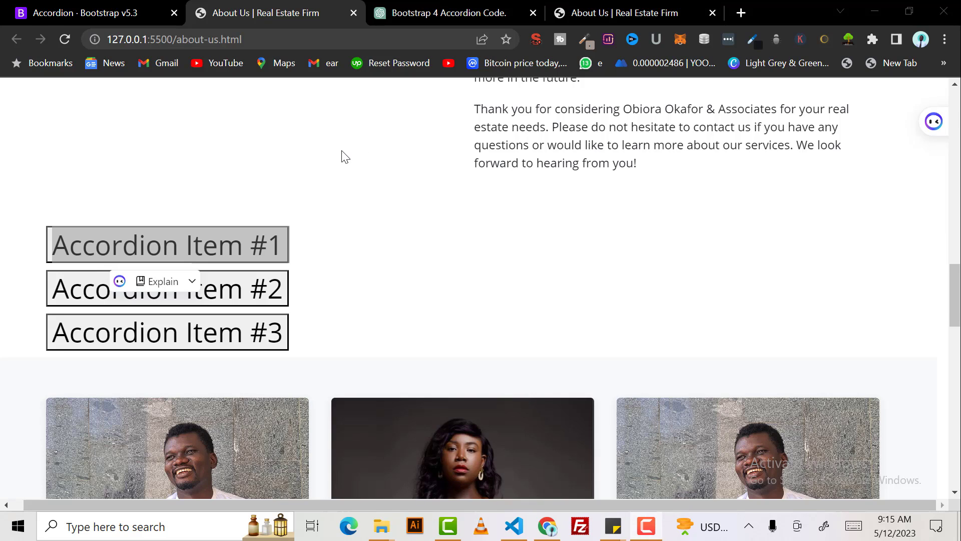
pyautogui.moveTo(488, 383)
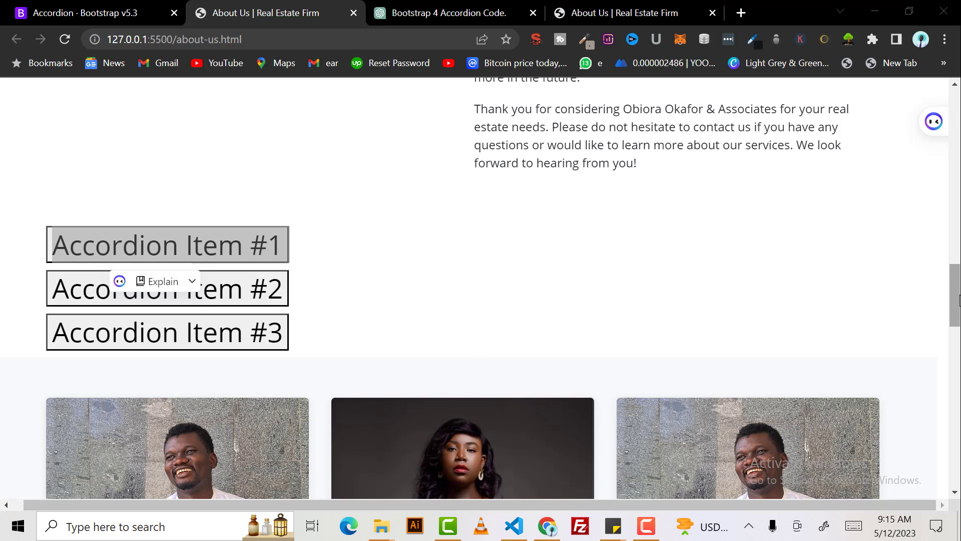
# Scroll through the About Us page's three unstyled accordion items, then switch to about-us.html in VS Code.
pyautogui.scroll(3)
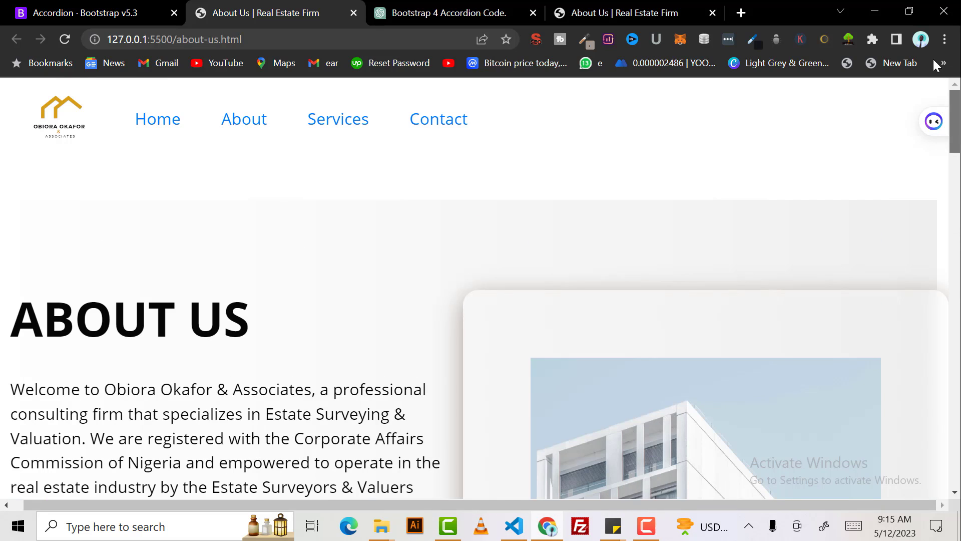
pyautogui.scroll(-3)
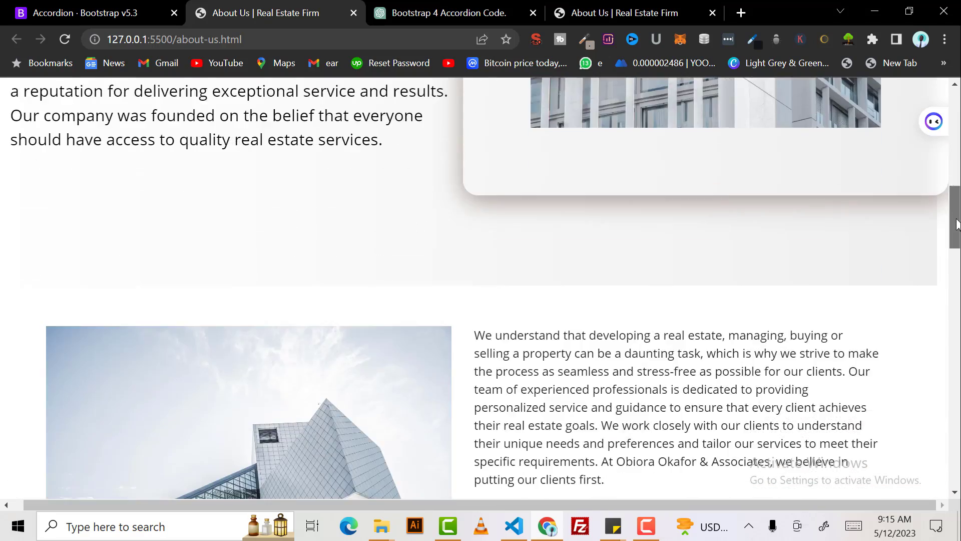
pyautogui.scroll(-3)
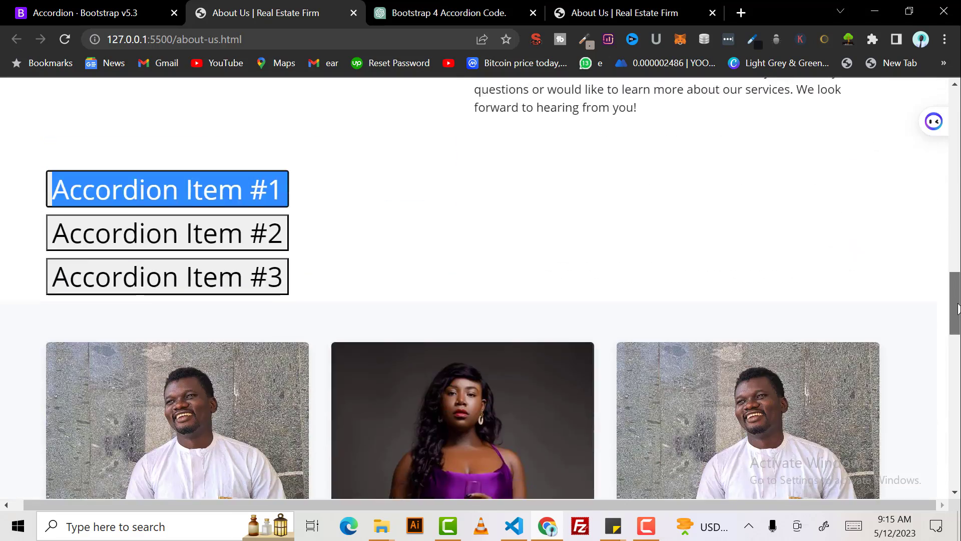
pyautogui.scroll(-3)
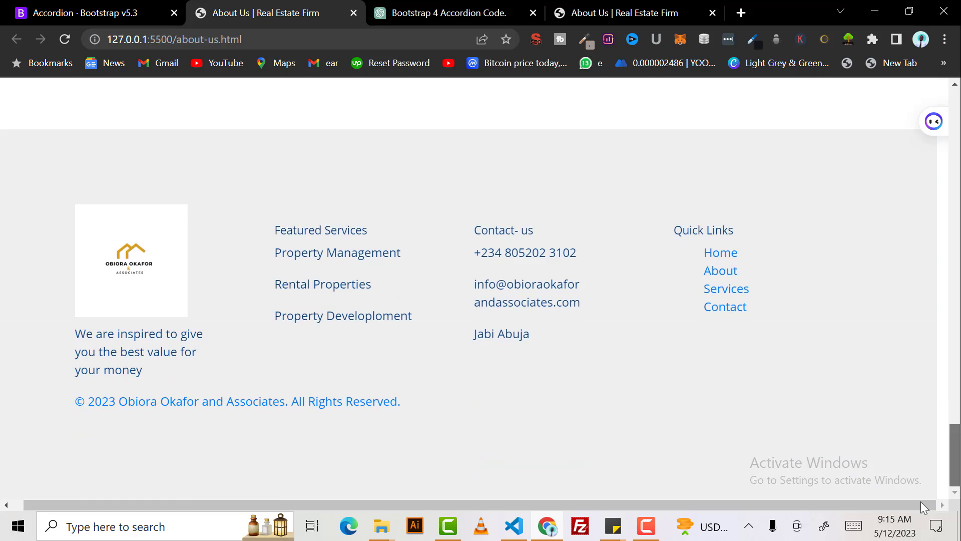
pyautogui.scroll(3)
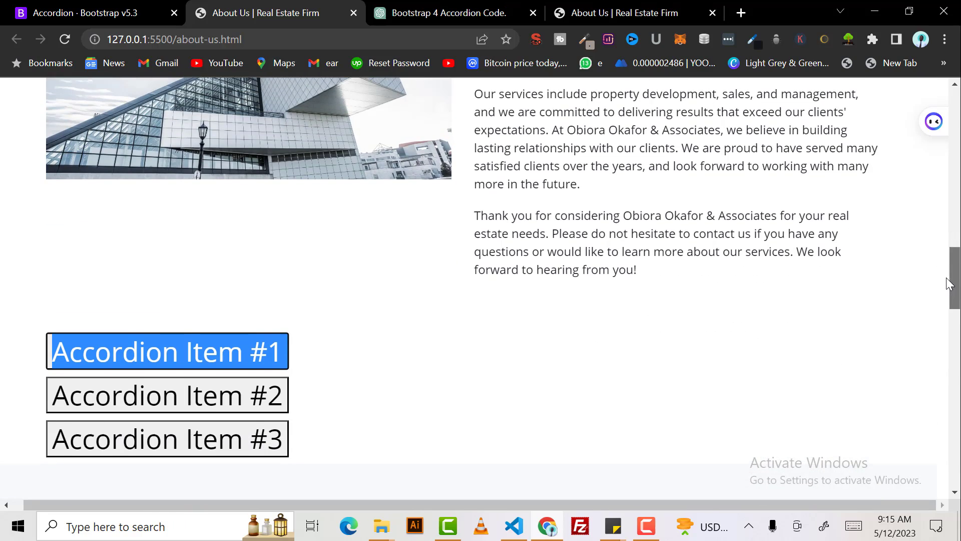
pyautogui.scroll(-3)
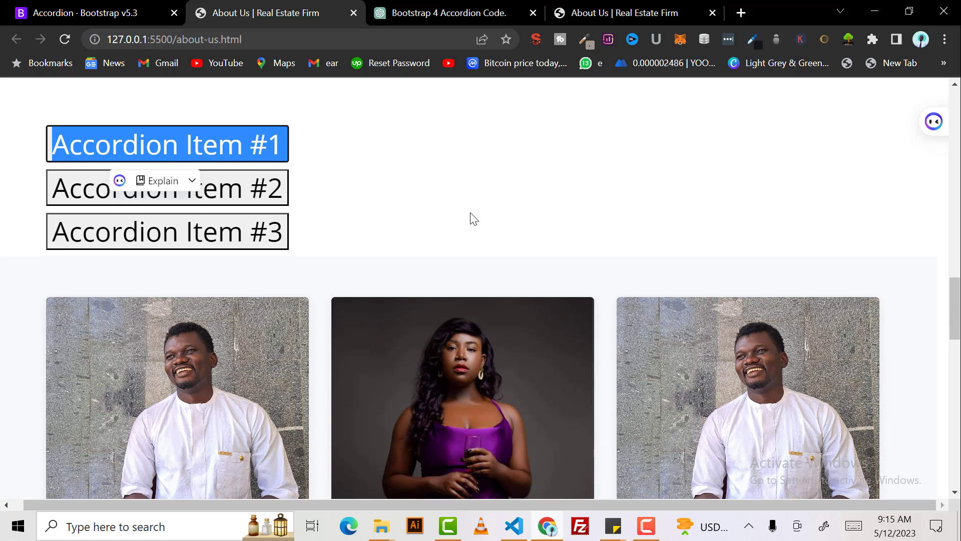
pyautogui.click(512, 525)
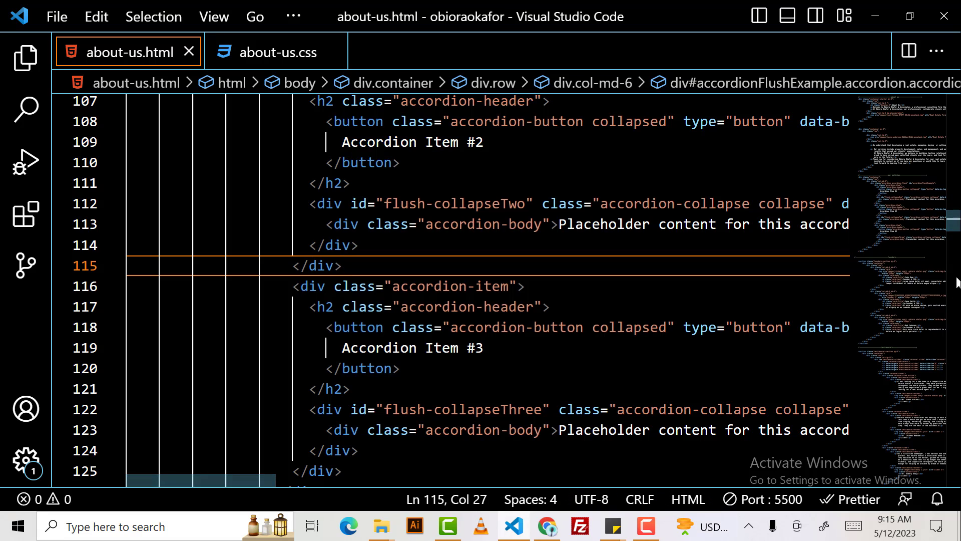
# Scroll up to the accordion container markup in about-us.html, then return to Chrome.
pyautogui.scroll(3)
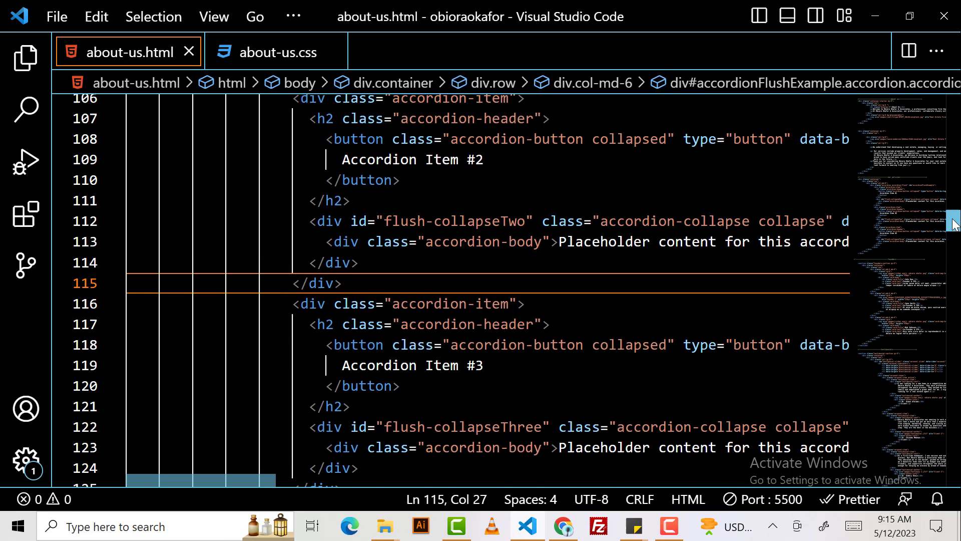
pyautogui.scroll(3)
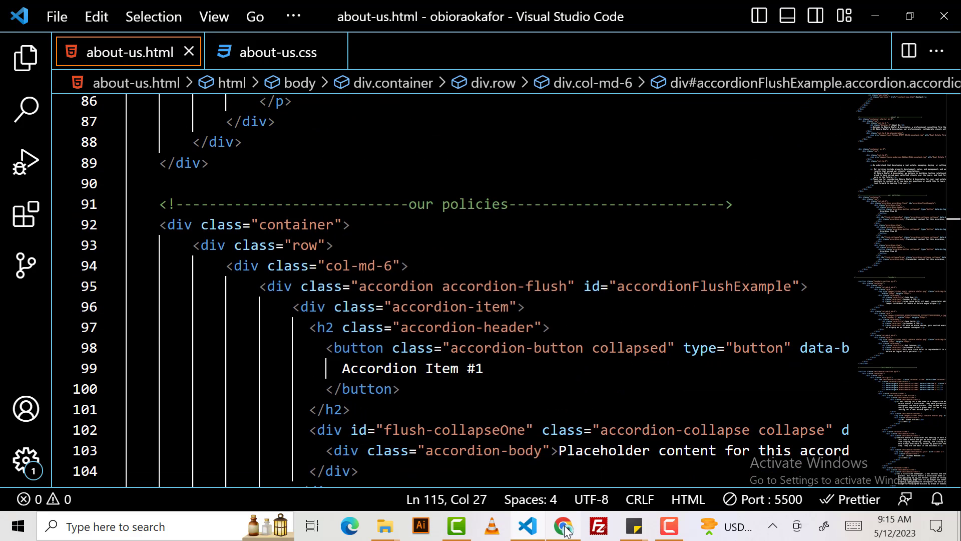
pyautogui.moveTo(526, 525)
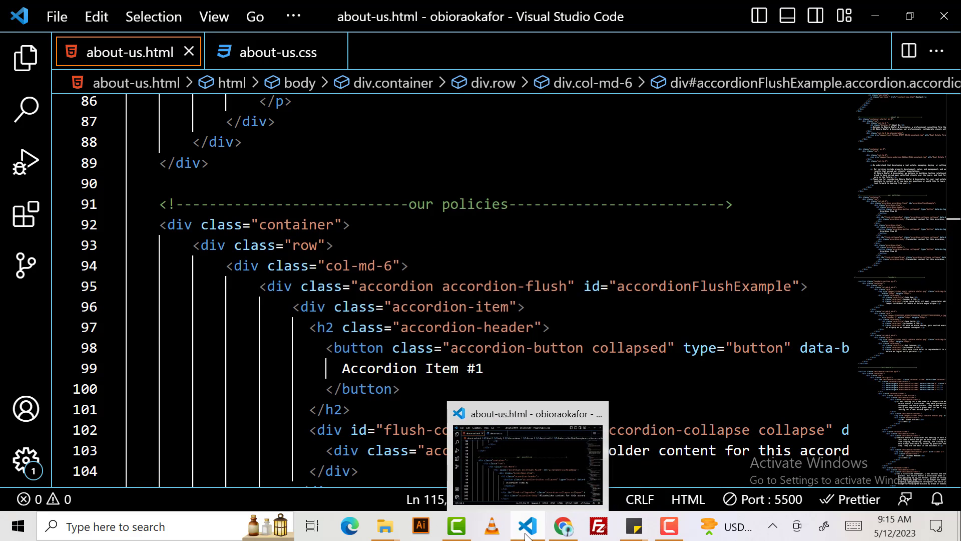
pyautogui.click(562, 526)
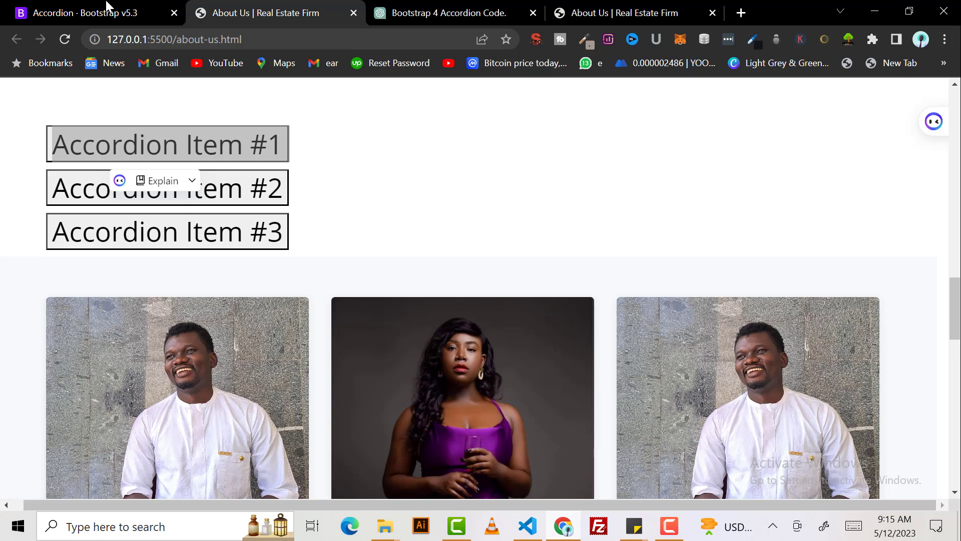
# Browse the Bootstrap v5.3 accordion documentation down to the Flush example.
pyautogui.click(81, 13)
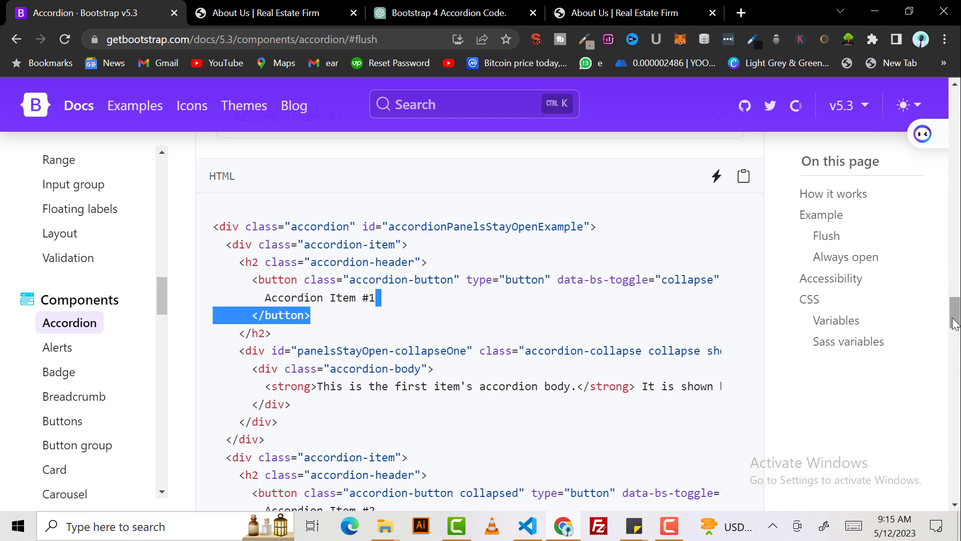
pyautogui.scroll(-3)
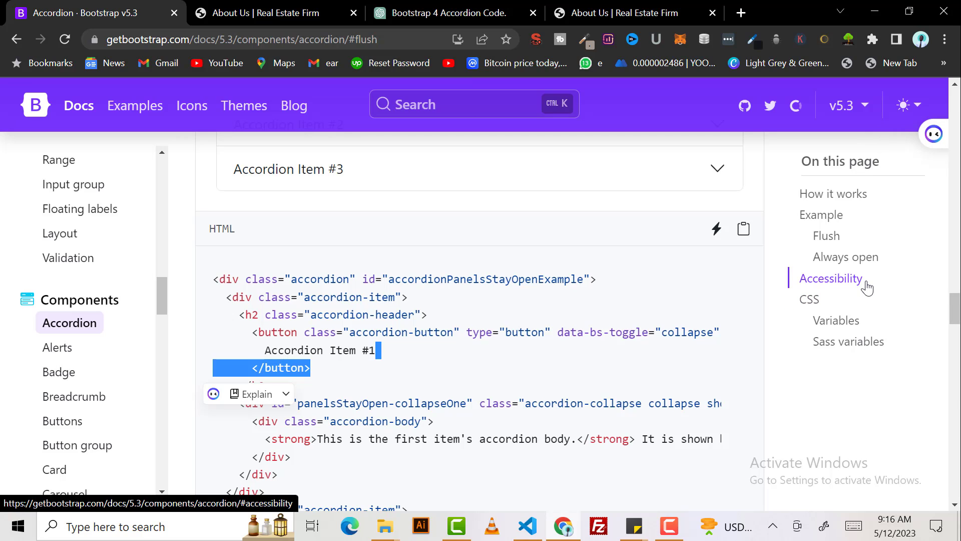
pyautogui.moveTo(764, 375)
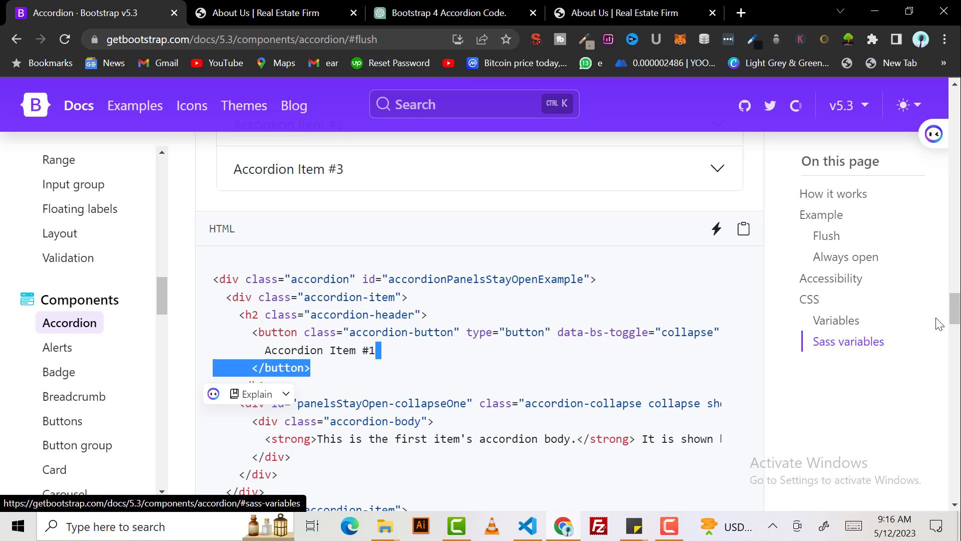
pyautogui.scroll(-3)
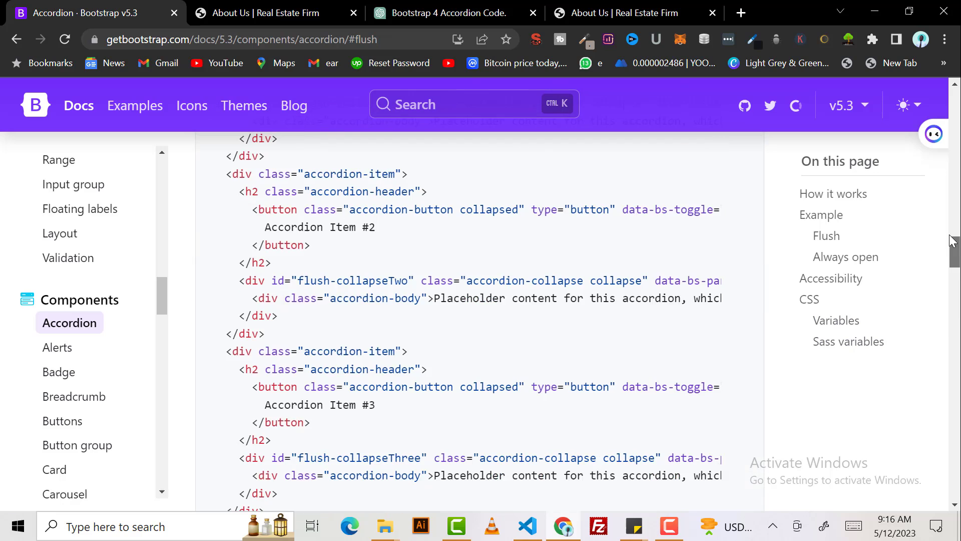
pyautogui.scroll(3)
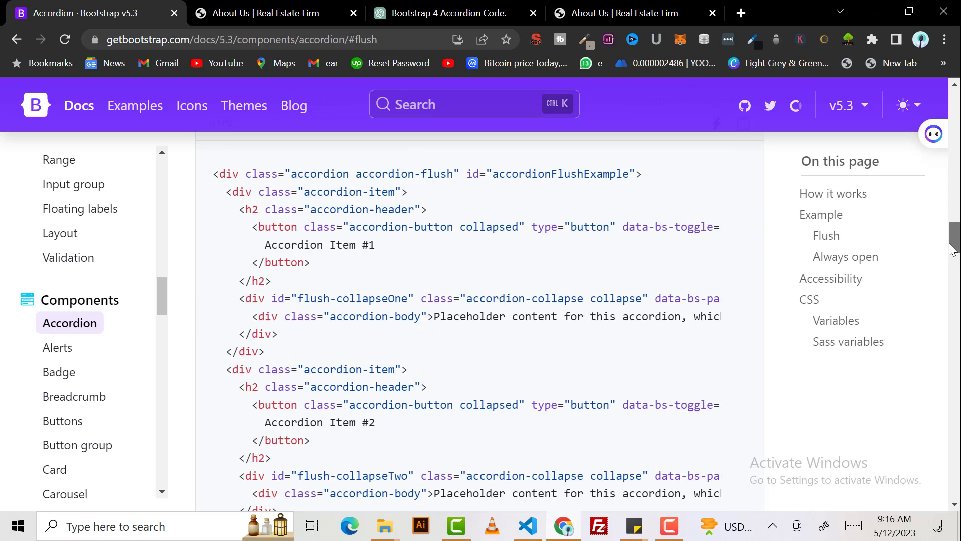
pyautogui.scroll(-3)
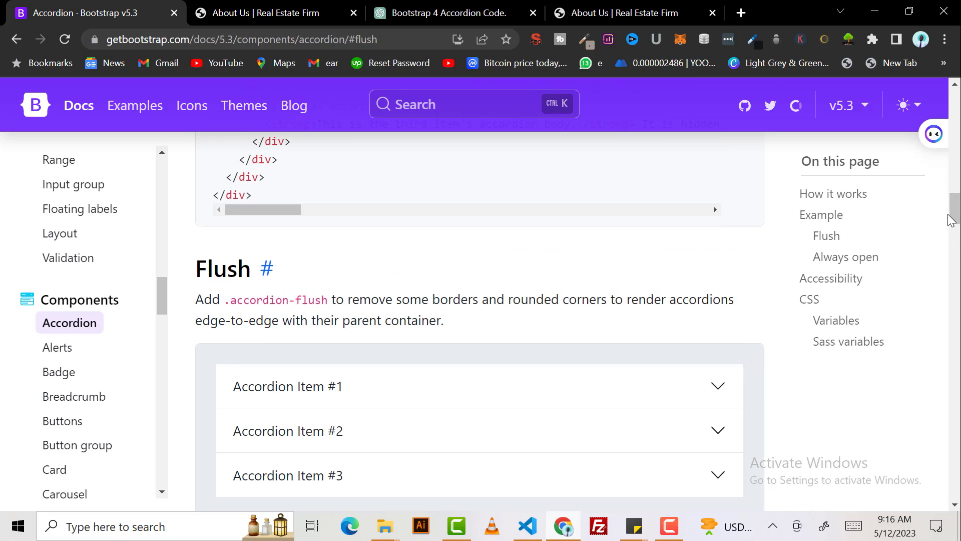
pyautogui.moveTo(311, 302)
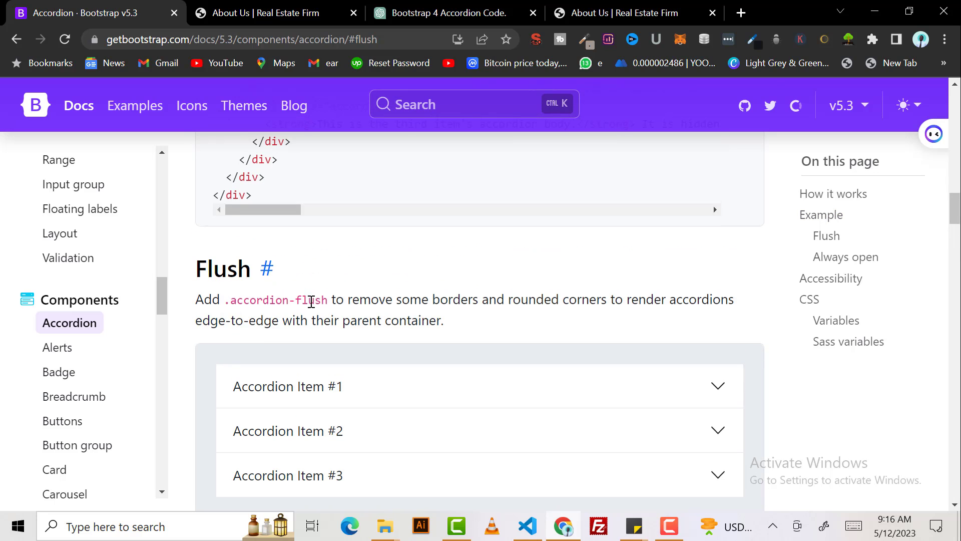
pyautogui.moveTo(515, 325)
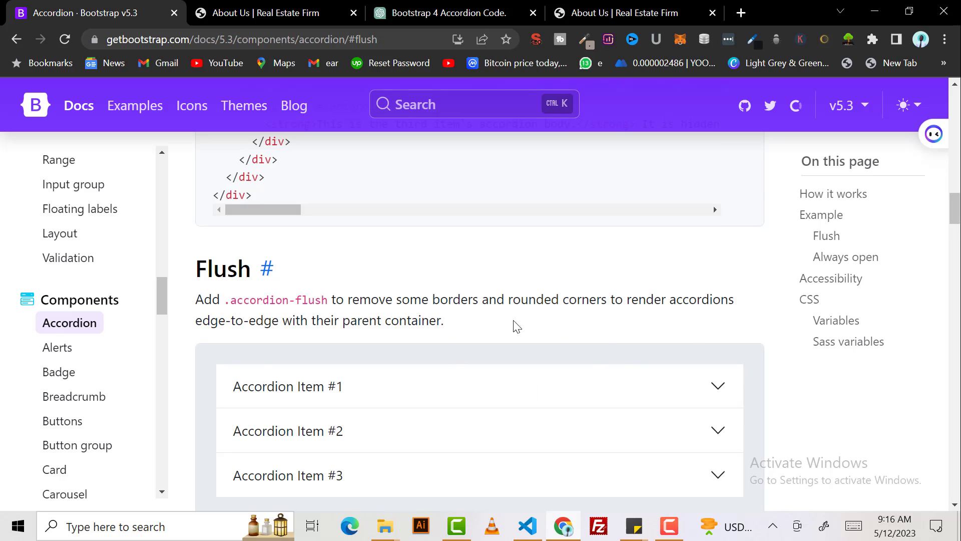
pyautogui.moveTo(334, 422)
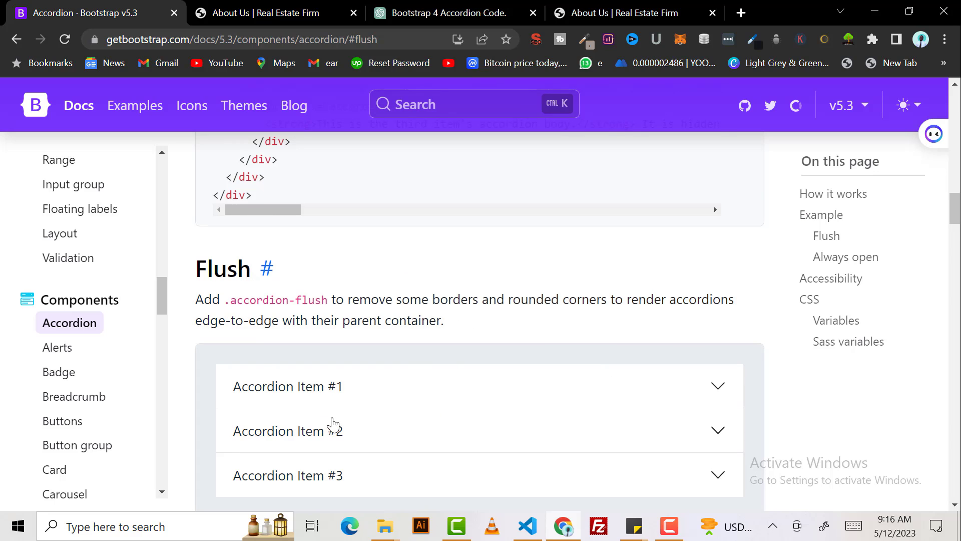
# Expand Accordion Item #2 in the Flush example, then switch to the About Us page tab.
pyautogui.click(286, 386)
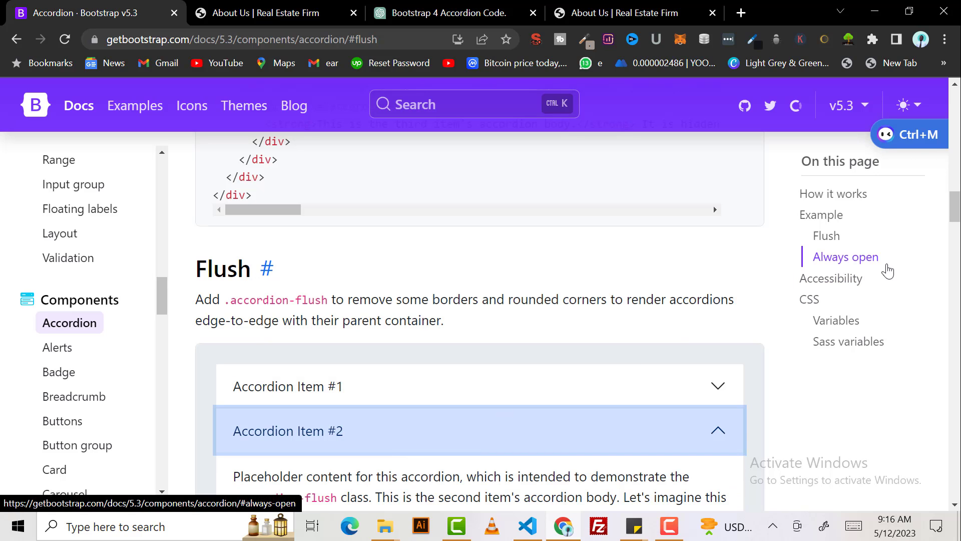
pyautogui.scroll(-3)
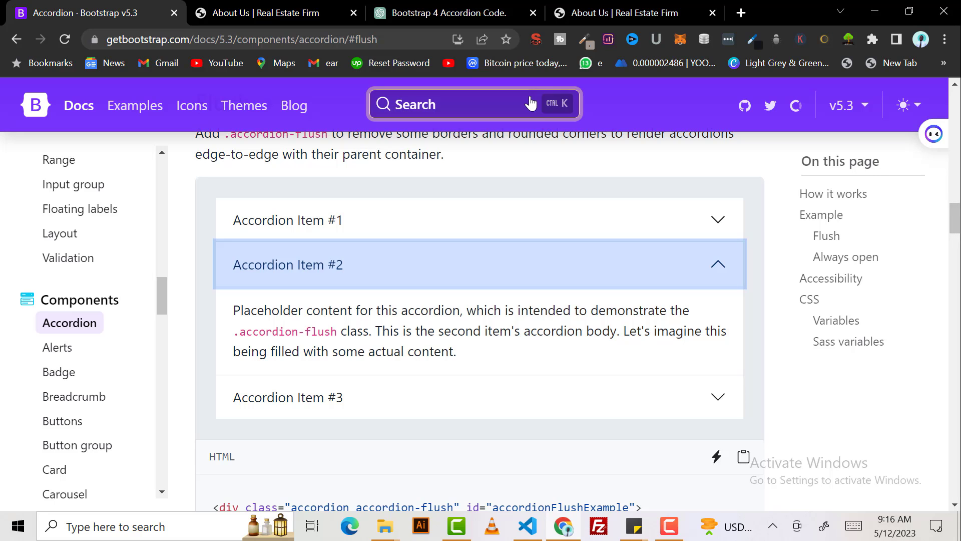
pyautogui.moveTo(269, 13)
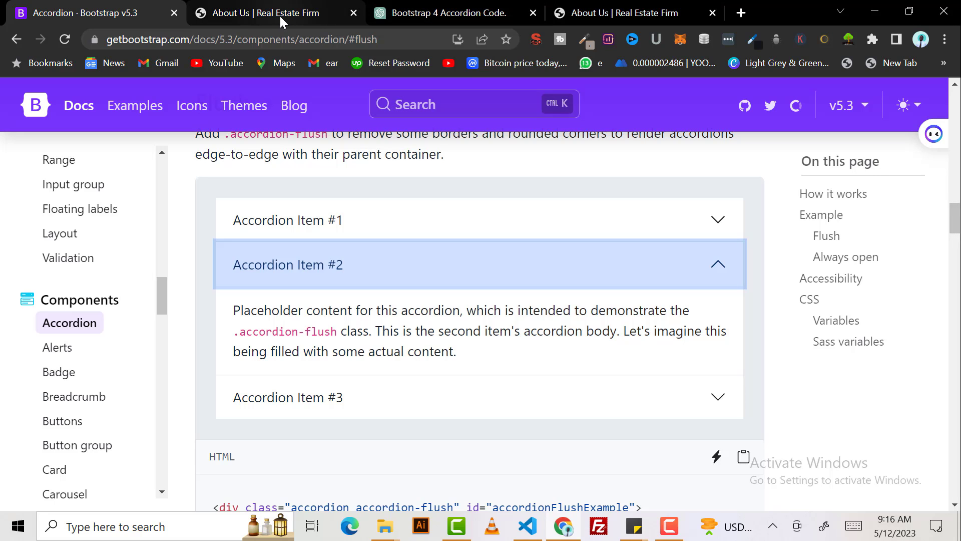
pyautogui.click(263, 13)
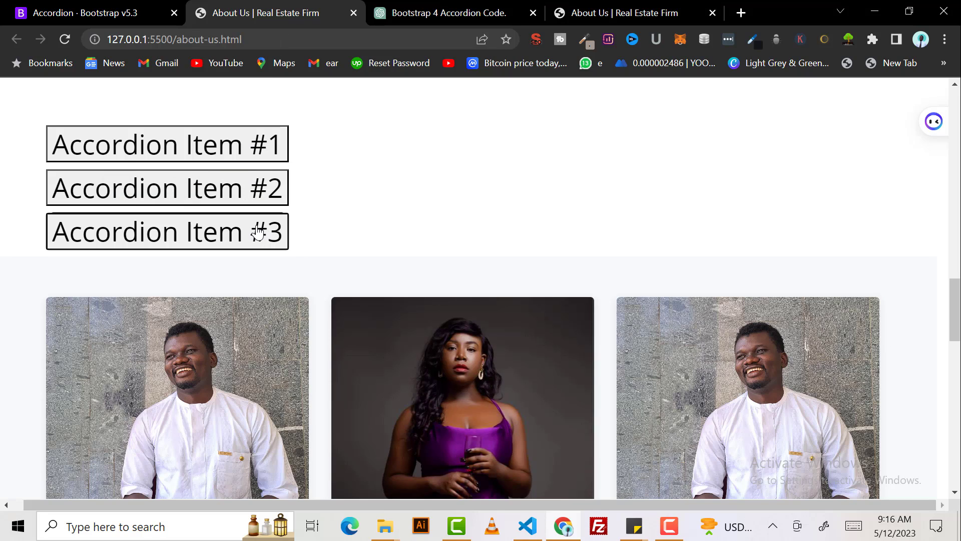
pyautogui.moveTo(243, 199)
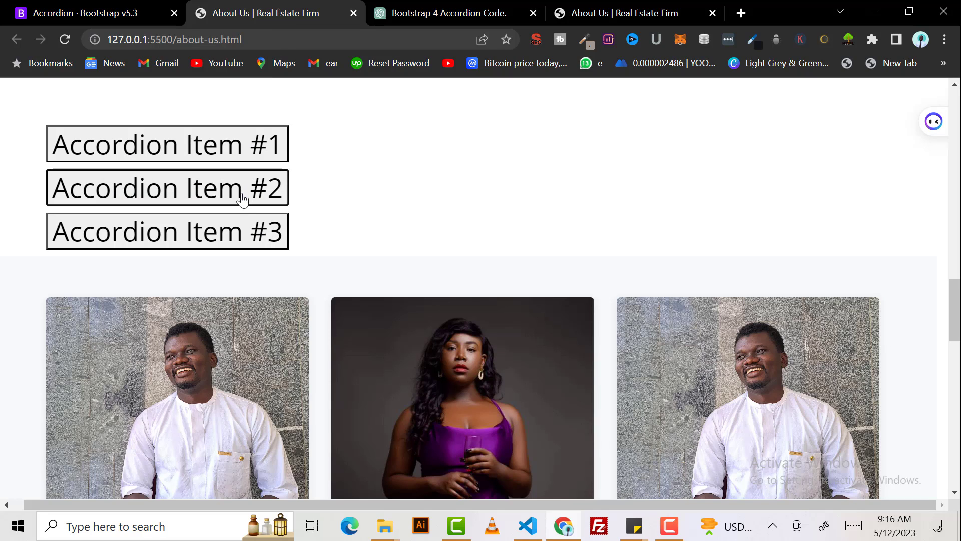
pyautogui.moveTo(244, 133)
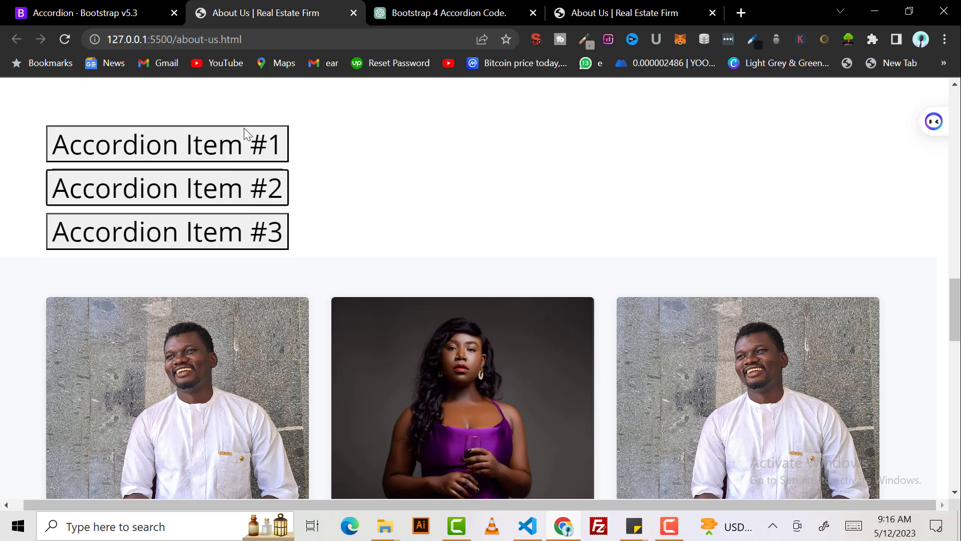
pyautogui.moveTo(164, 171)
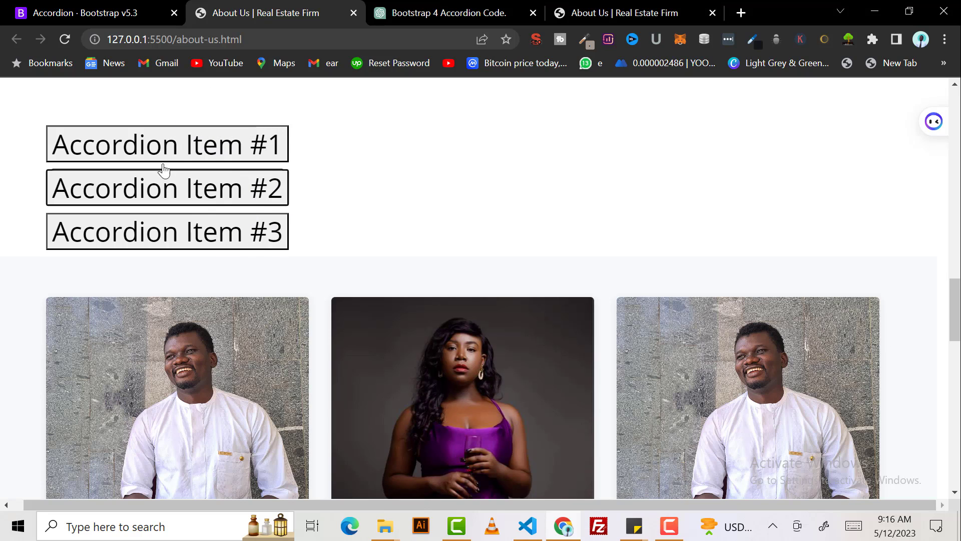
# Find that Accordion Item #1 on the live page won't expand, then switch to VS Code.
pyautogui.click(92, 13)
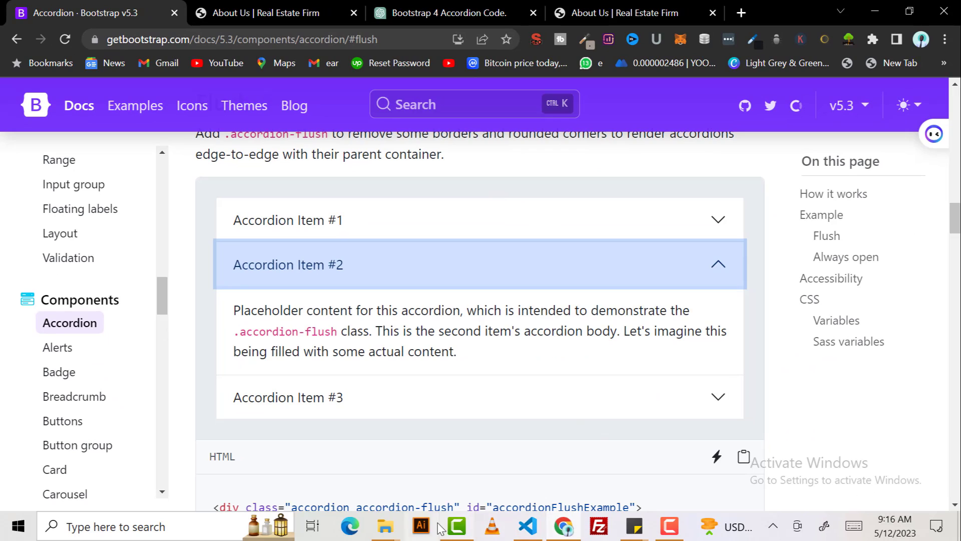
pyautogui.moveTo(563, 526)
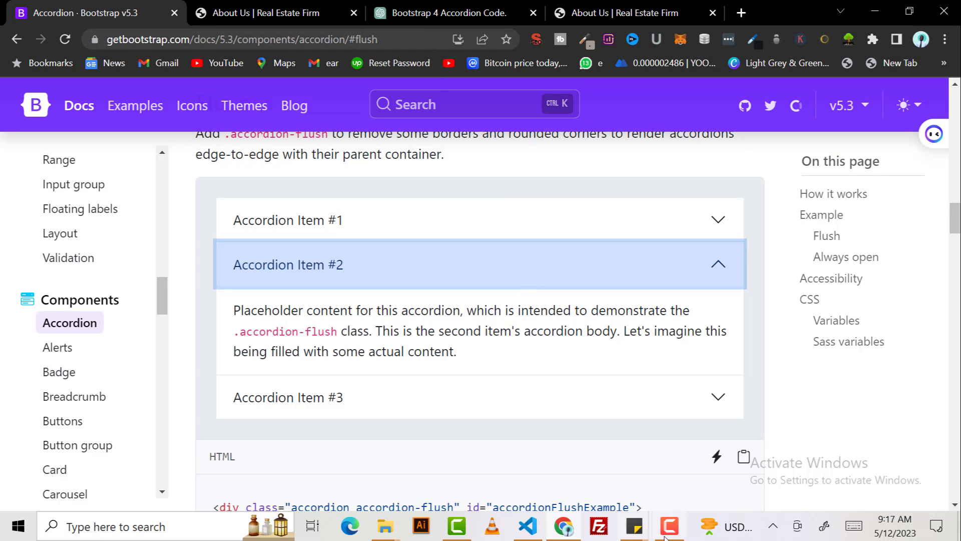
pyautogui.click(526, 526)
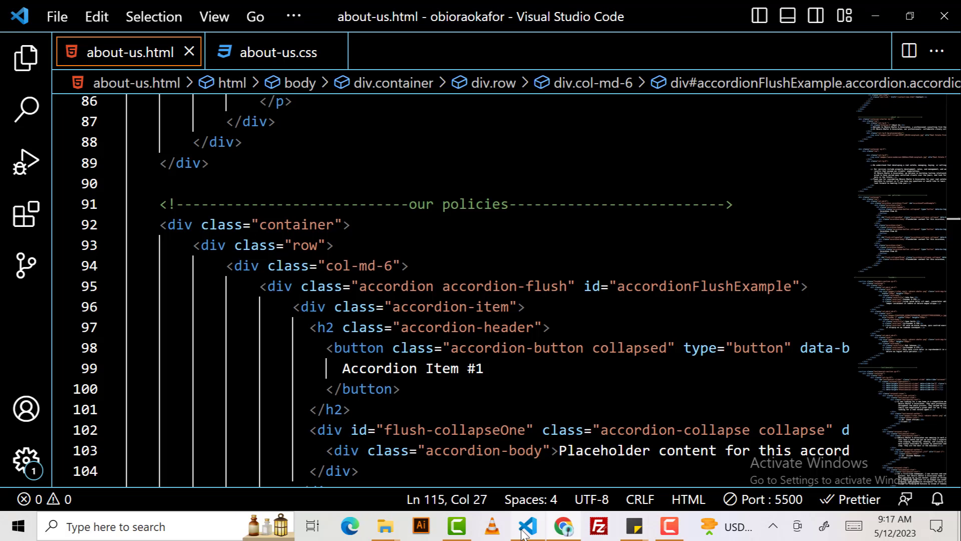
# Scroll to the about-us.html head showing the Bootstrap 4.5.2 CSS and JS CDN links.
pyautogui.scroll(3)
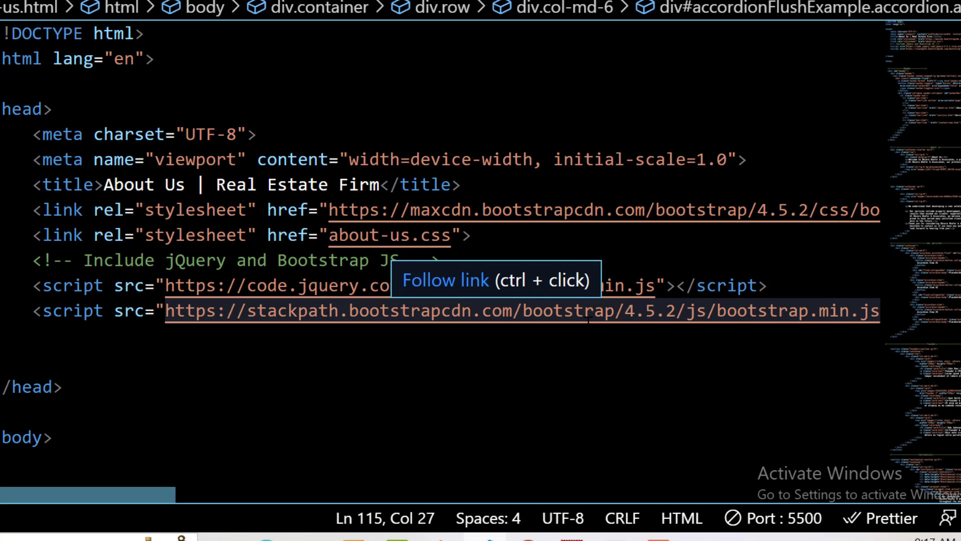
pyautogui.moveTo(679, 518)
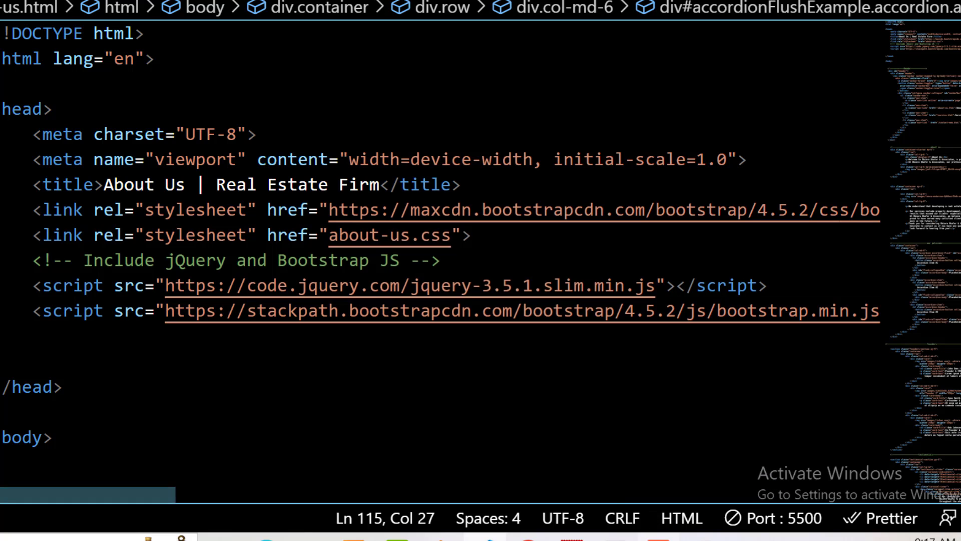
pyautogui.moveTo(485, 538)
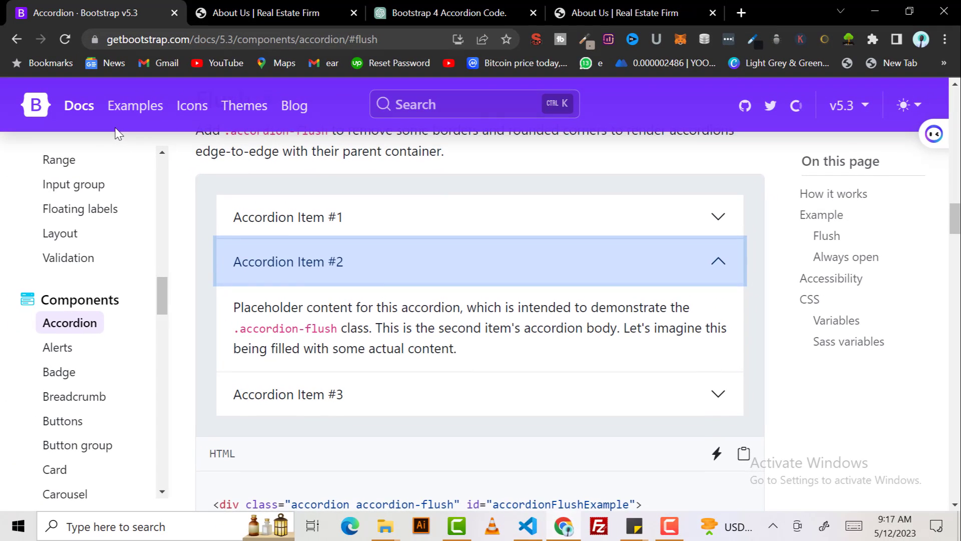
# Locate the Bootstrap 5.3.0-alpha3 CSS CDN link on the getting-started docs page, zooming in to read it.
pyautogui.scroll(3)
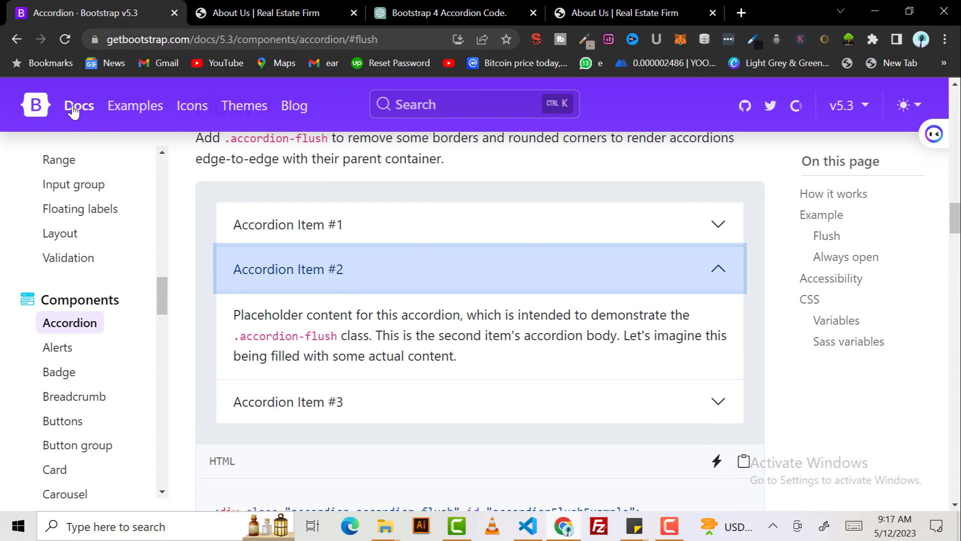
pyautogui.click(78, 105)
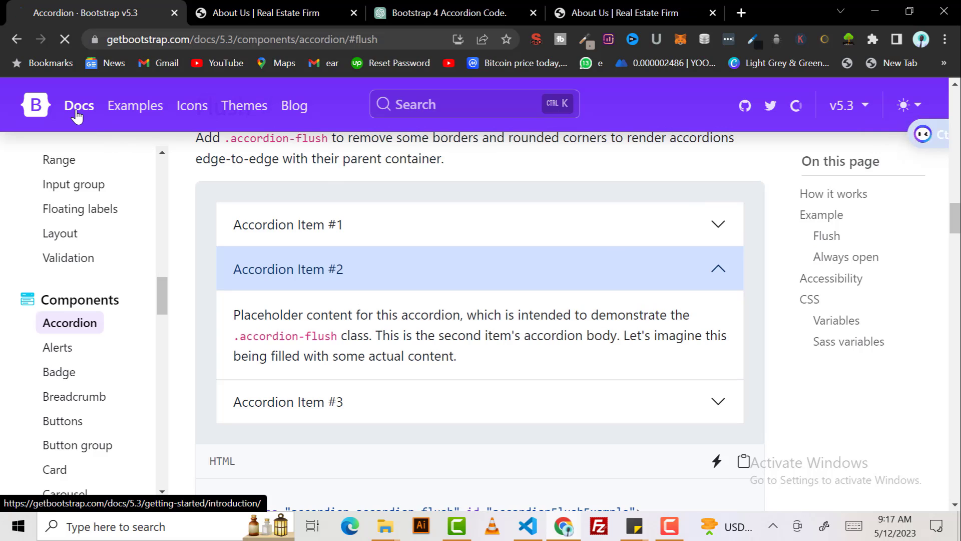
pyautogui.click(78, 105)
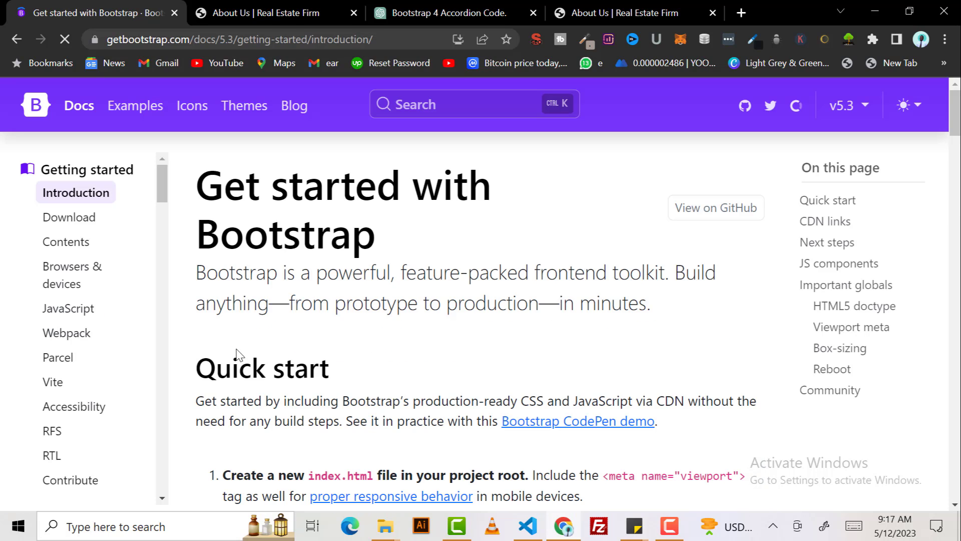
pyautogui.scroll(-3)
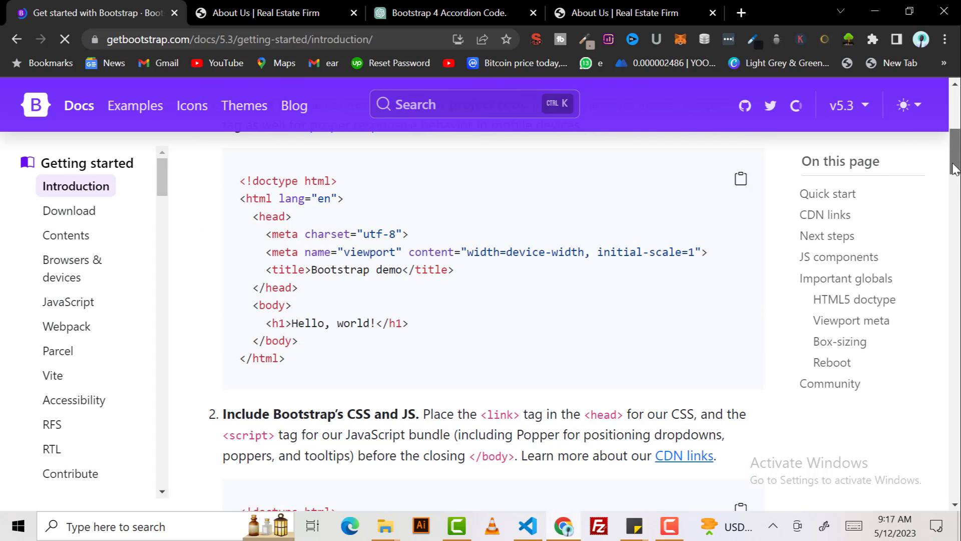
pyautogui.scroll(3)
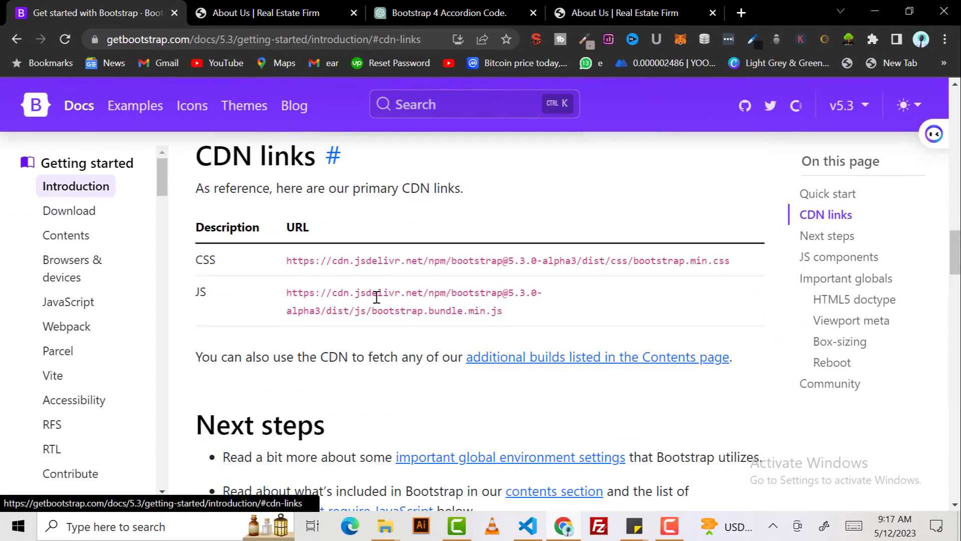
pyautogui.press('ctrl+plus')
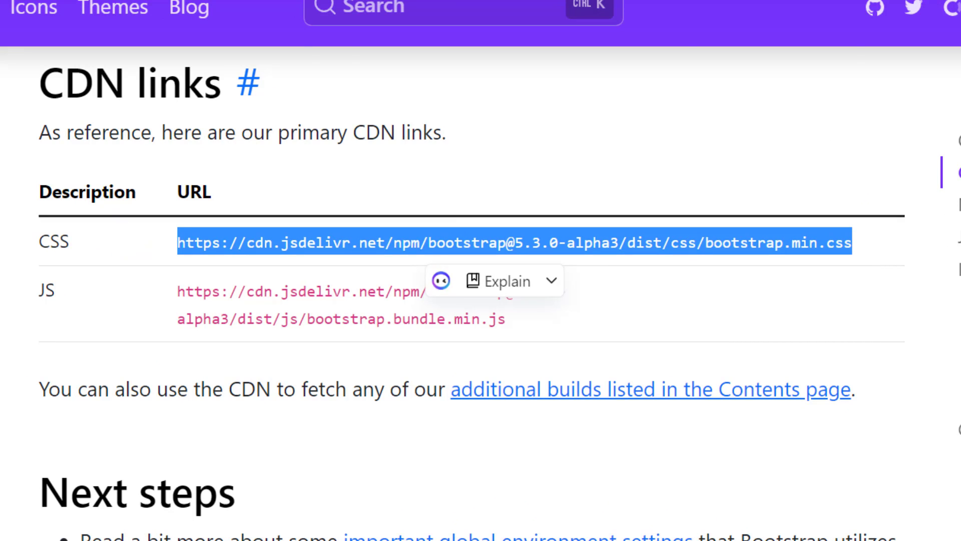
pyautogui.moveTo(524, 422)
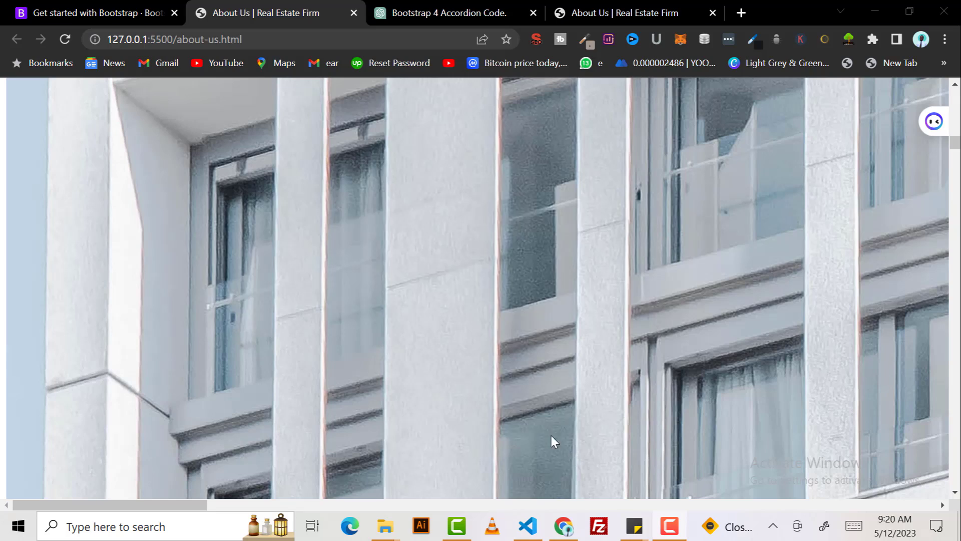
# Swap the Bootstrap 4.5.2 stylesheet href for the 5.3.0-alpha3 CDN link and save about-us.html.
pyautogui.click(526, 525)
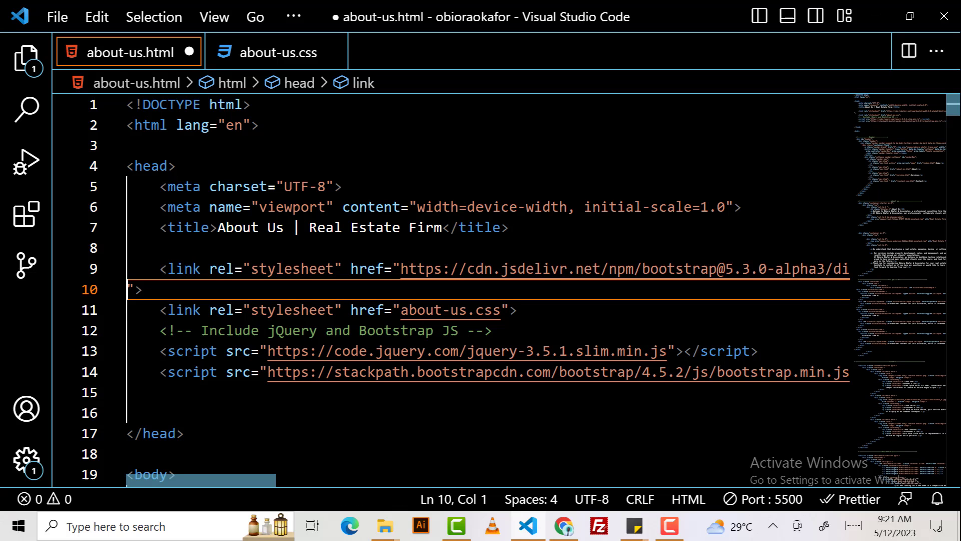
pyautogui.press('ctrl+s')
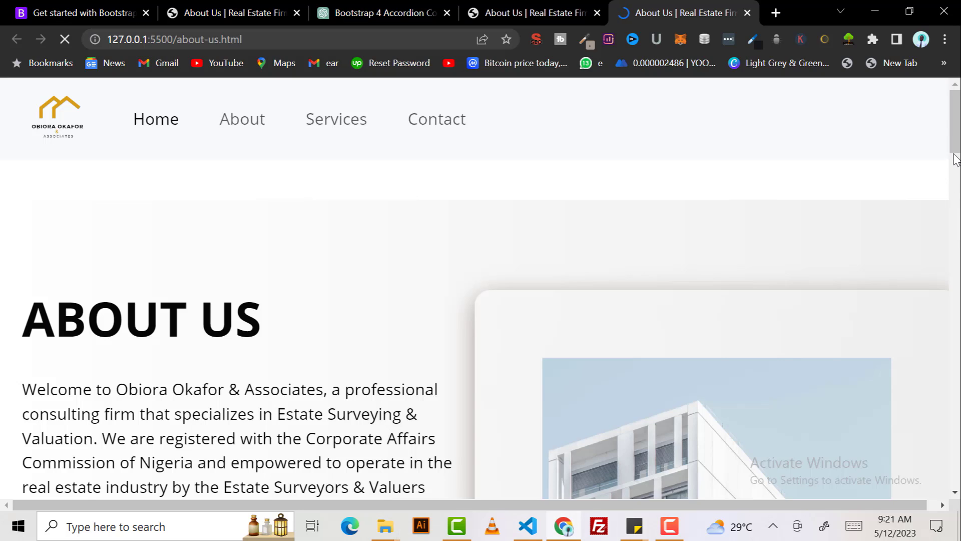
pyautogui.scroll(-3)
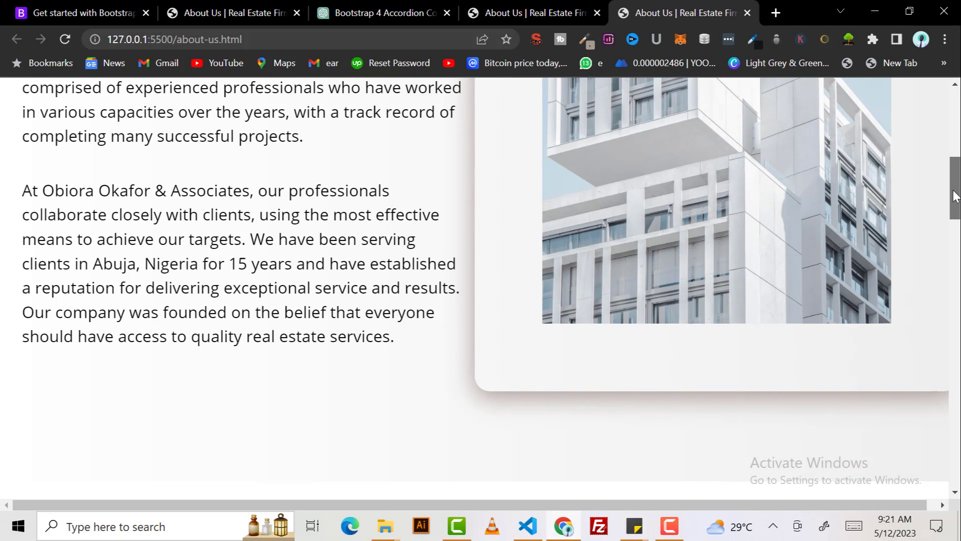
pyautogui.scroll(-3)
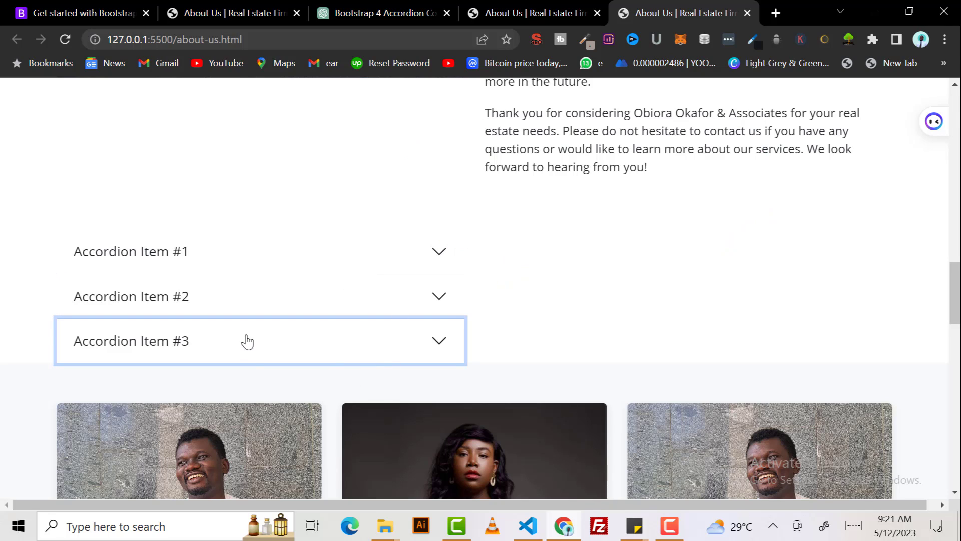
pyautogui.moveTo(361, 286)
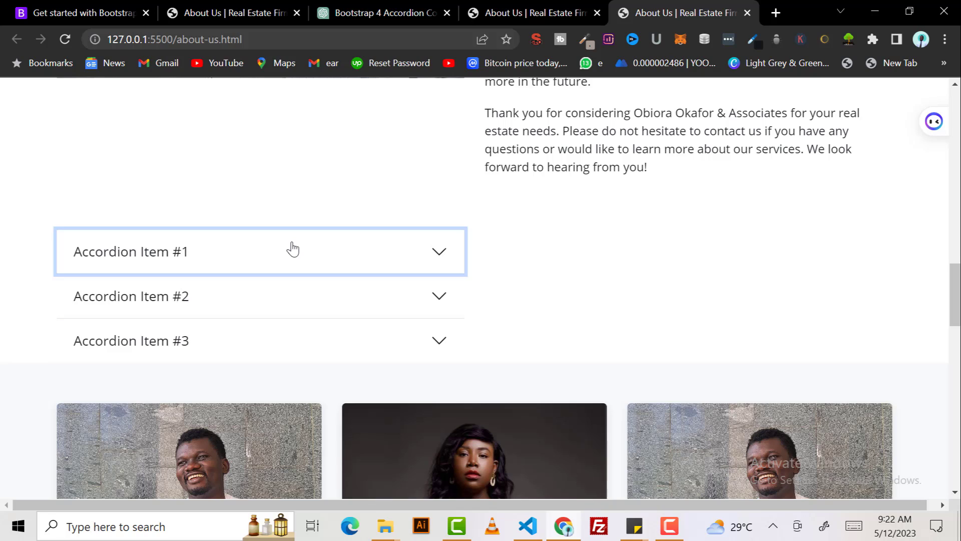
pyautogui.moveTo(293, 234)
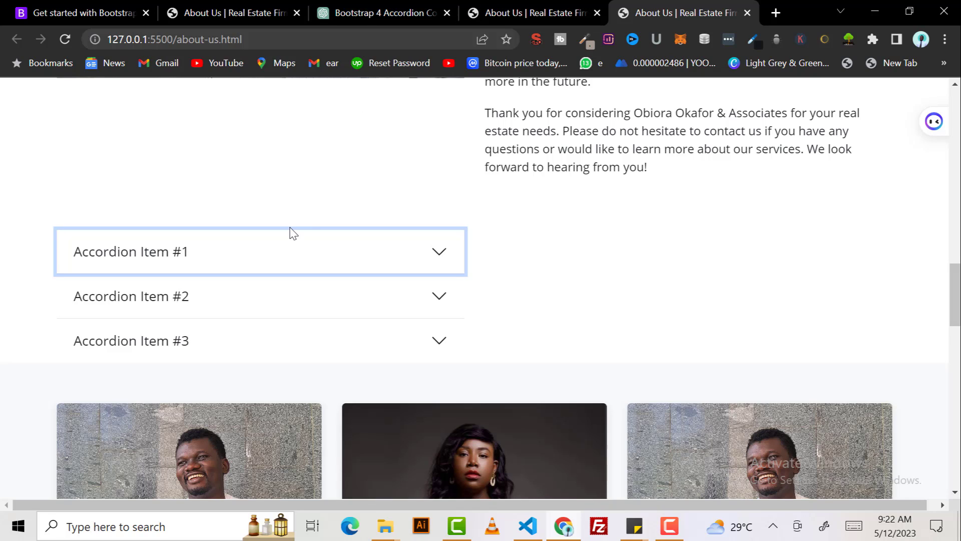
pyautogui.moveTo(353, 262)
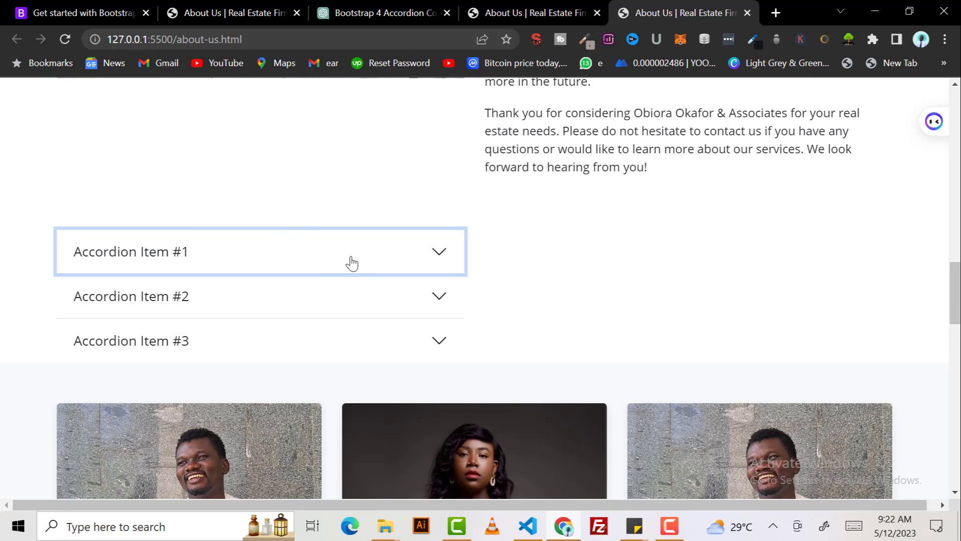
pyautogui.moveTo(338, 267)
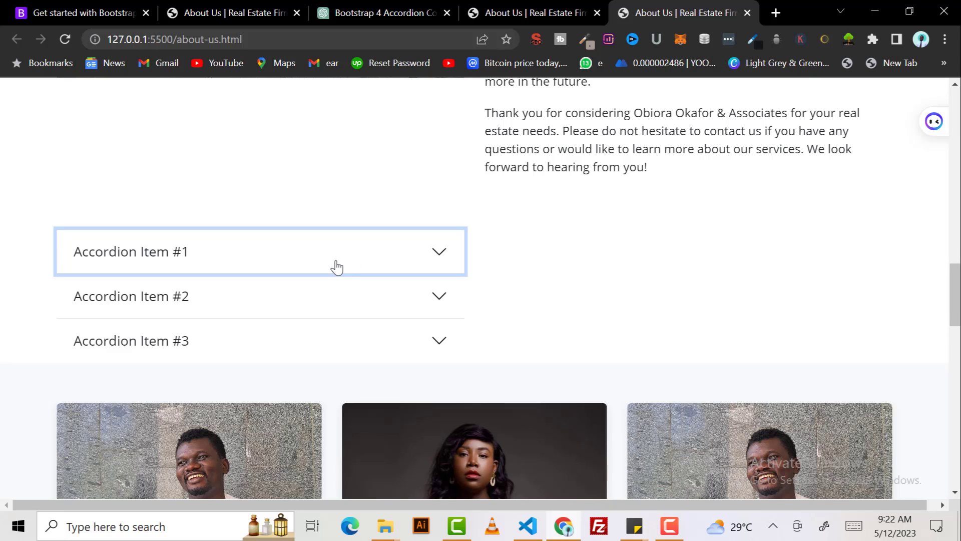
pyautogui.moveTo(395, 264)
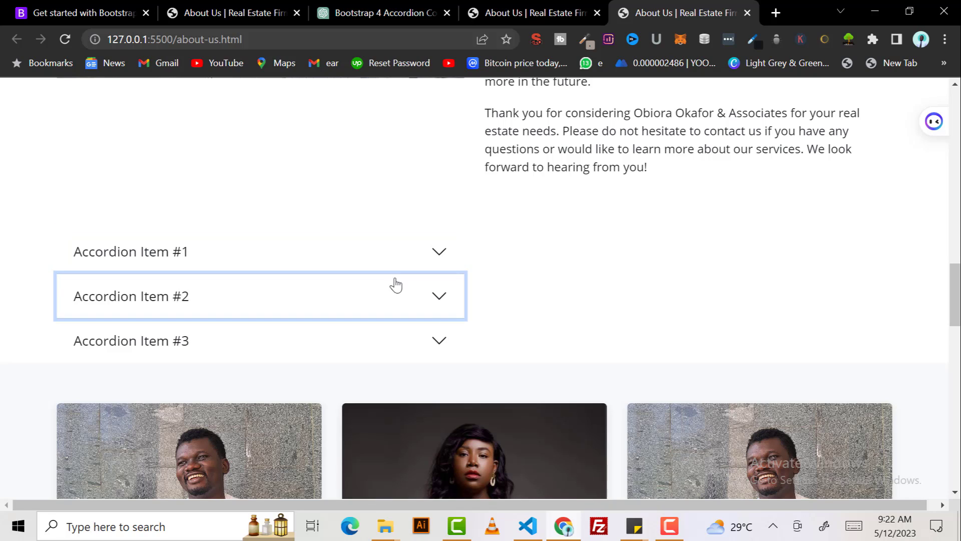
pyautogui.moveTo(460, 126)
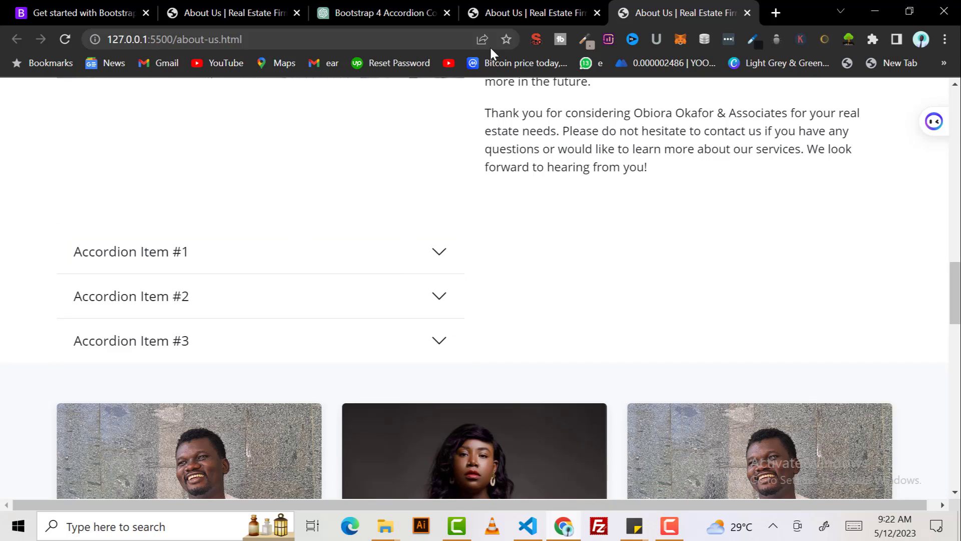
pyautogui.moveTo(506, 39)
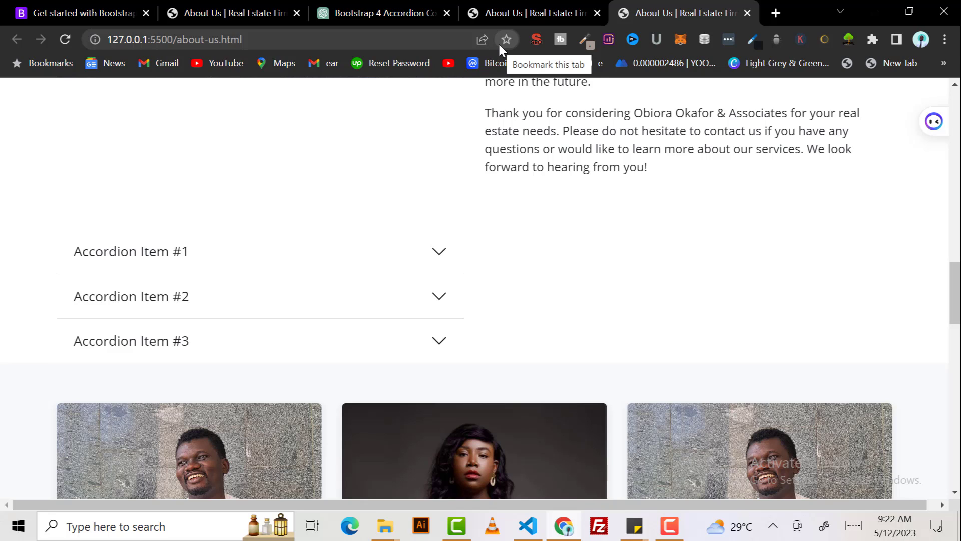
pyautogui.moveTo(534, 12)
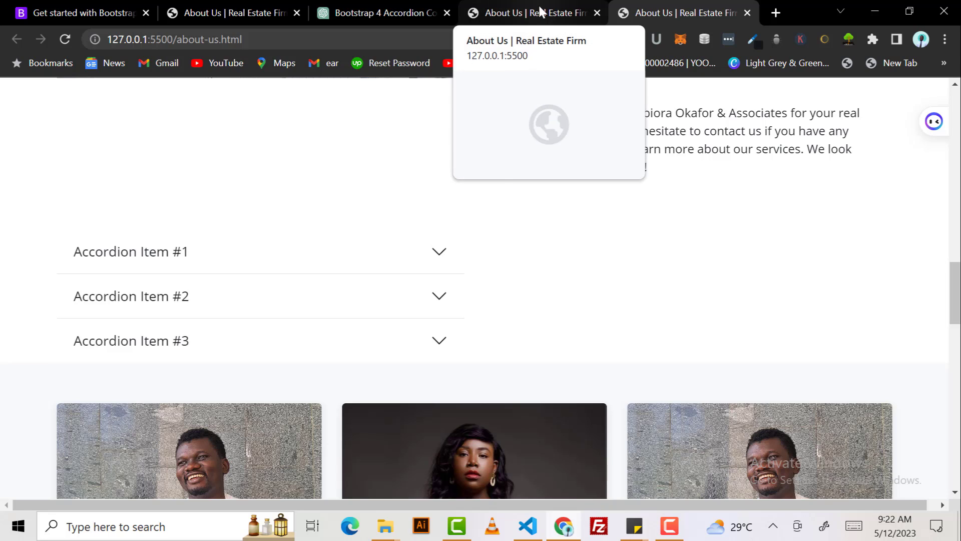
# Find the Bootstrap 5.3.0-alpha3 JS bundle script tag in the docs' quick start, then return to the About Us tab.
pyautogui.click(73, 12)
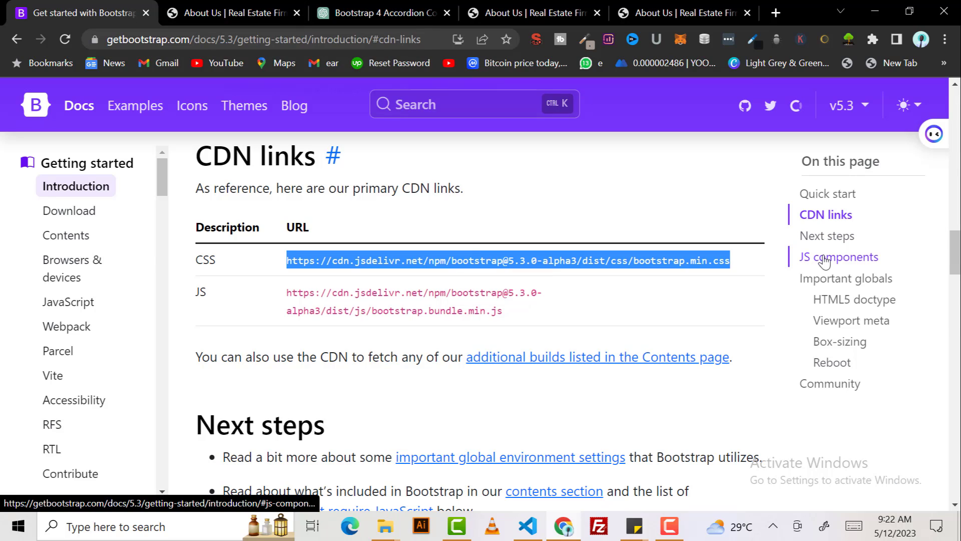
pyautogui.click(839, 256)
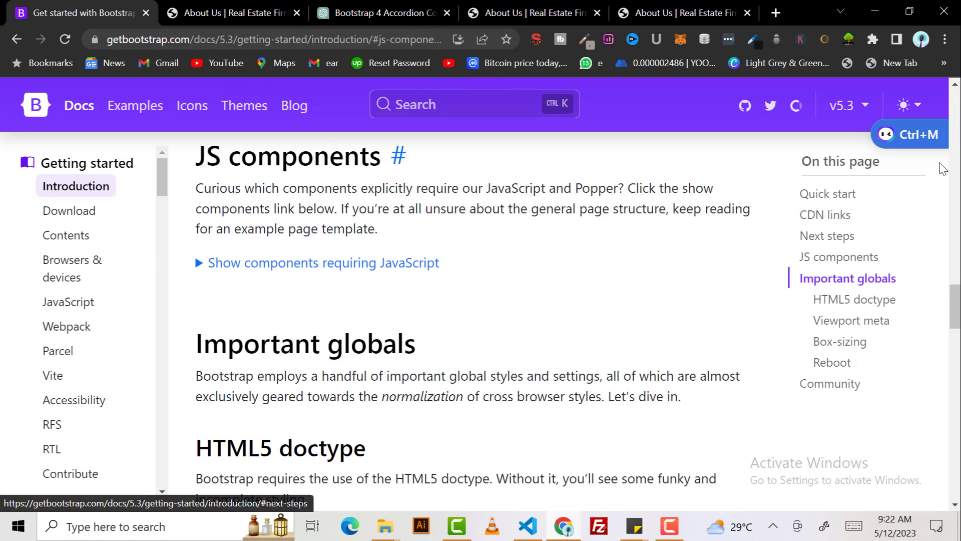
pyautogui.scroll(-3)
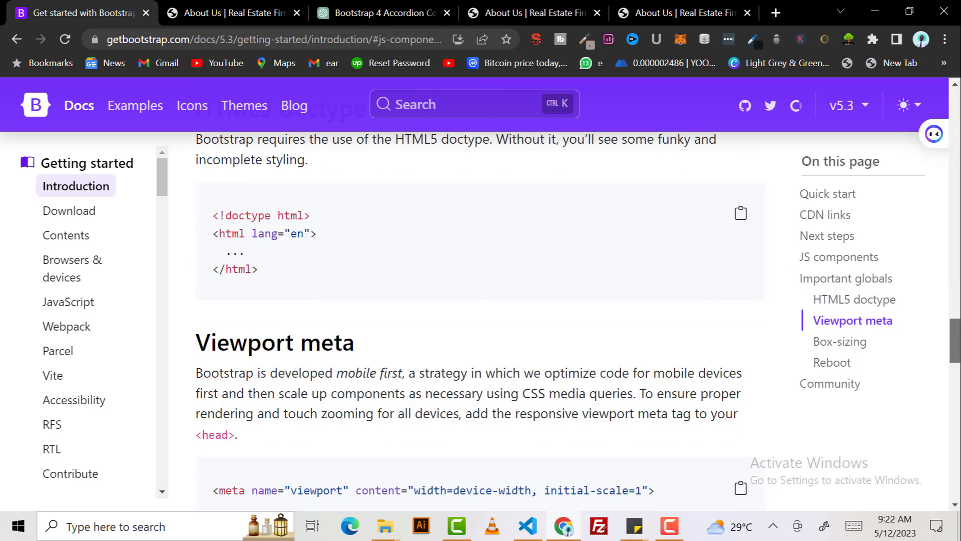
pyautogui.scroll(-3)
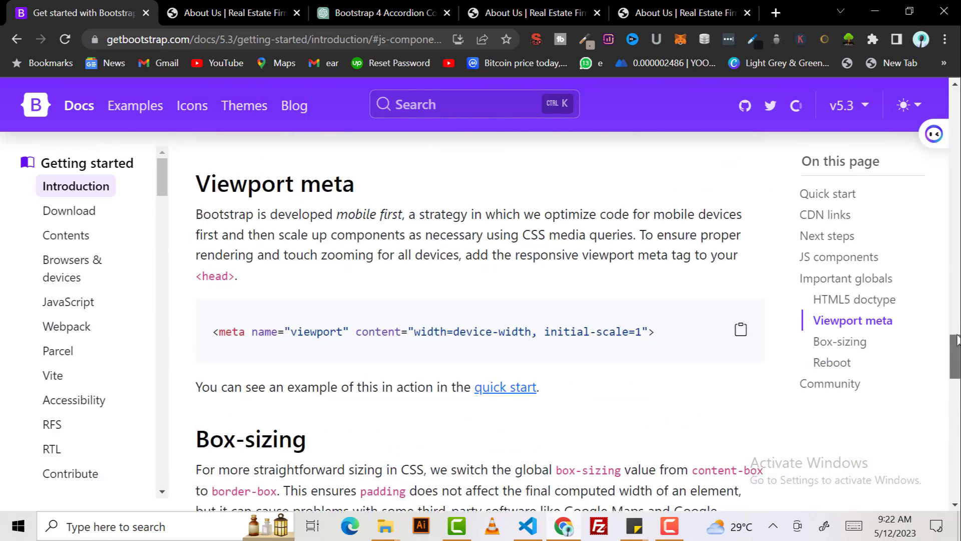
pyautogui.scroll(3)
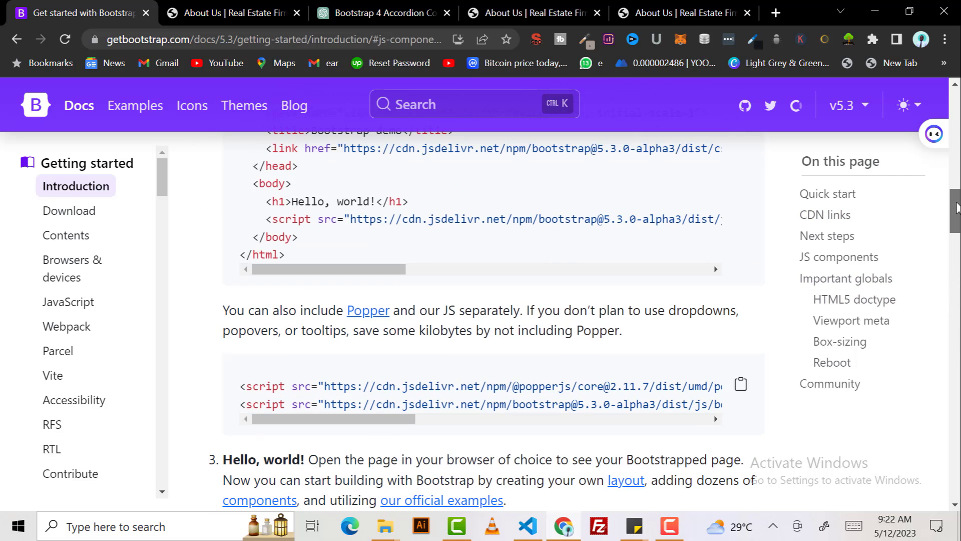
pyautogui.moveTo(592, 392)
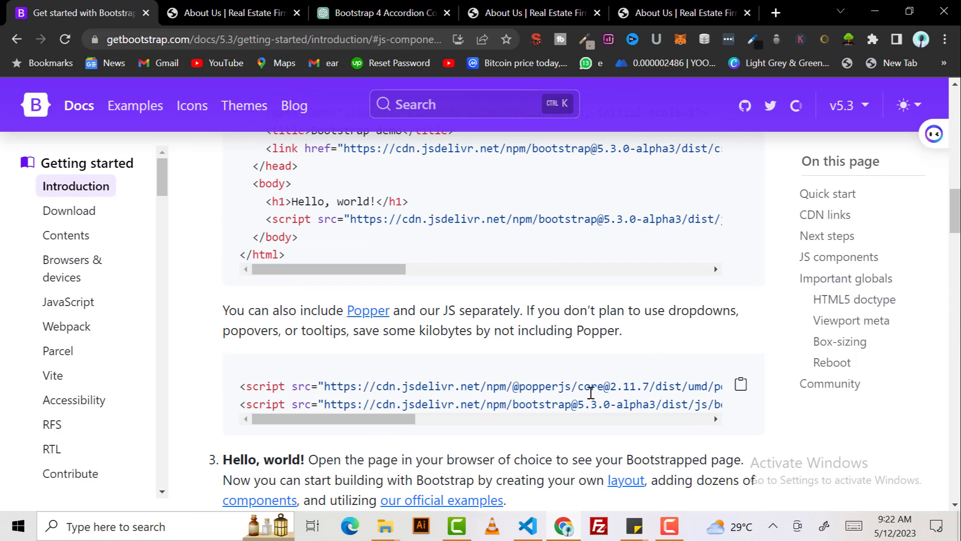
pyautogui.moveTo(701, 366)
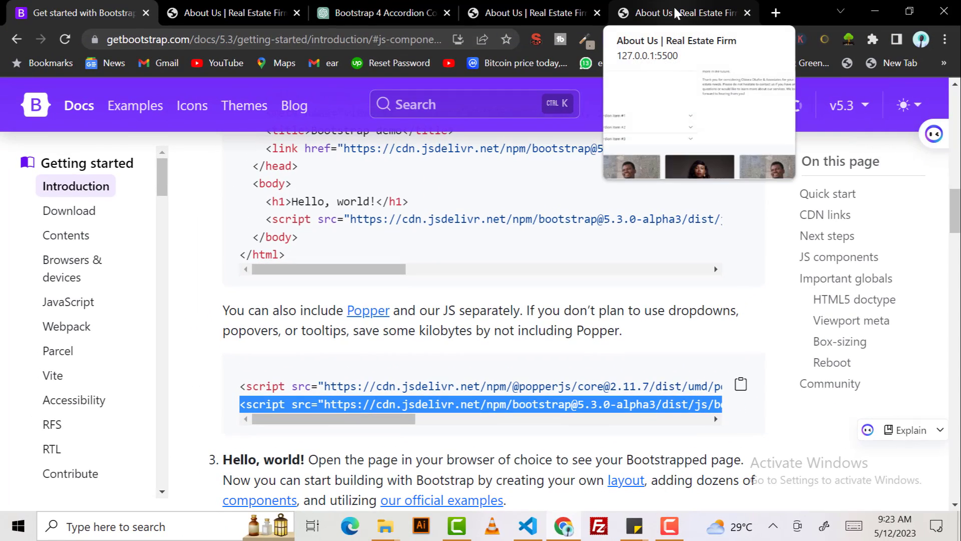
pyautogui.click(682, 12)
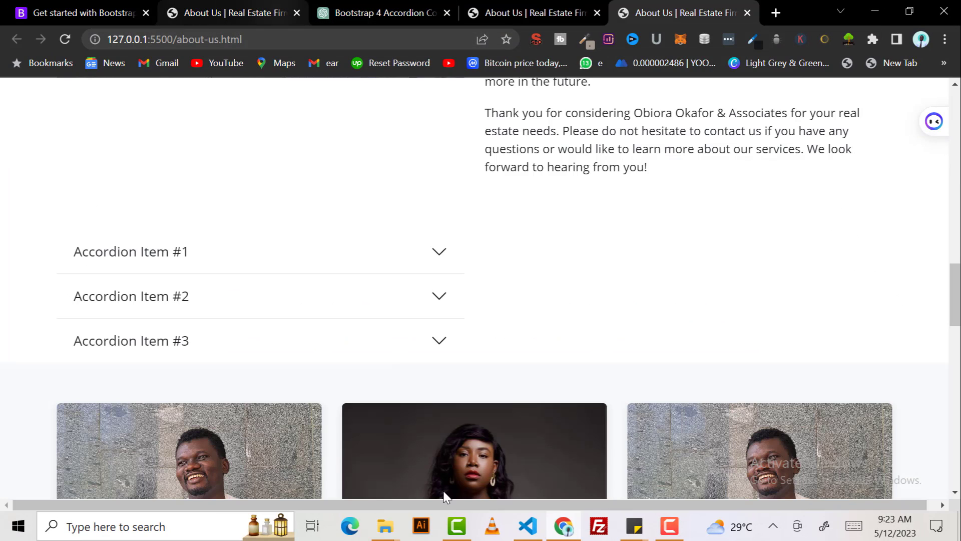
# Replace the jQuery and Bootstrap 4.5.2 scripts with the 5.3 JS bundle, save, and open with Live Server.
pyautogui.click(526, 525)
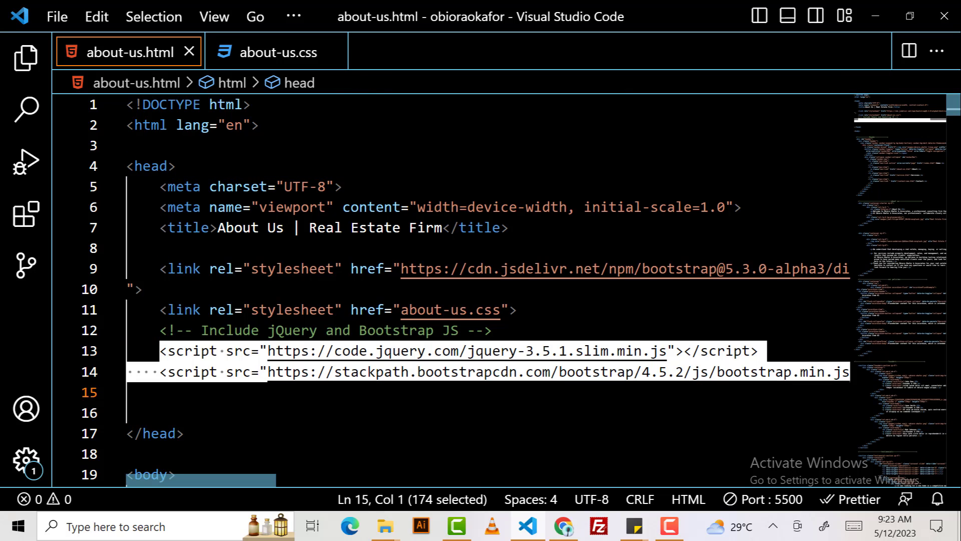
pyautogui.click(315, 392)
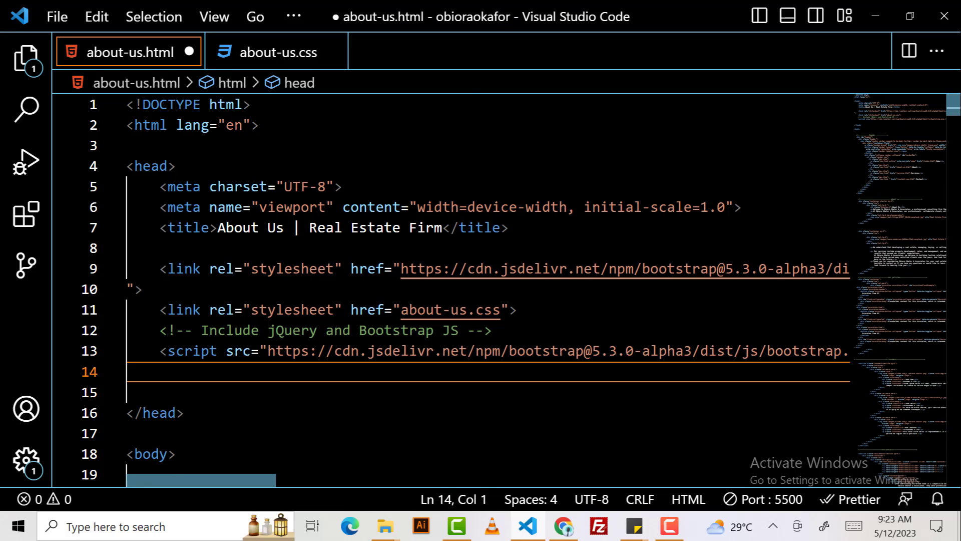
pyautogui.press('ctrl+s')
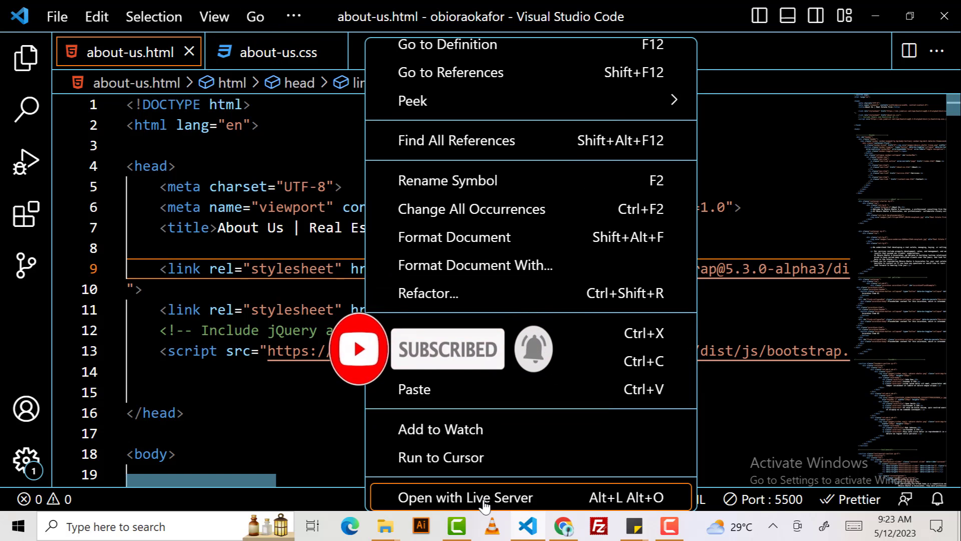
pyautogui.click(466, 498)
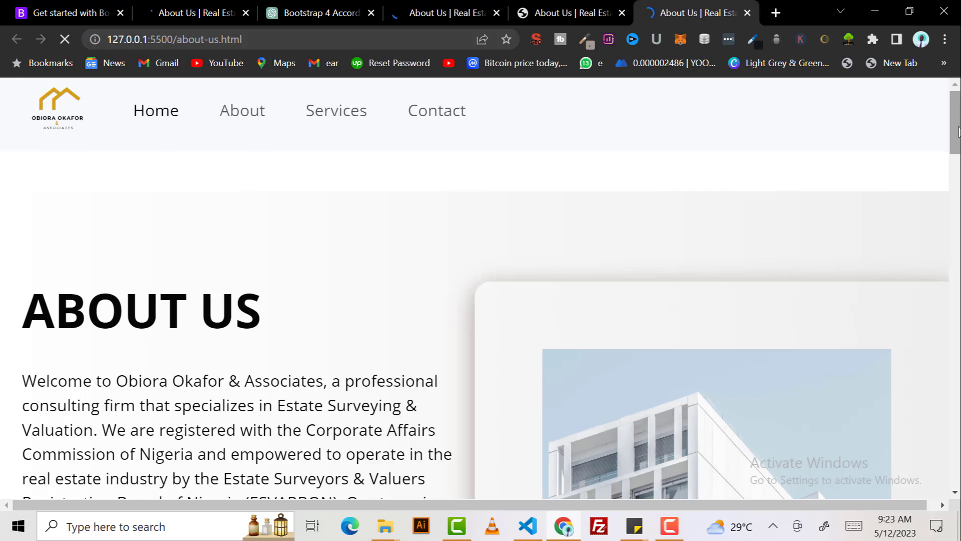
# Expand and collapse Accordion Item #1 and Item #2 to confirm the accordion now works.
pyautogui.scroll(-3)
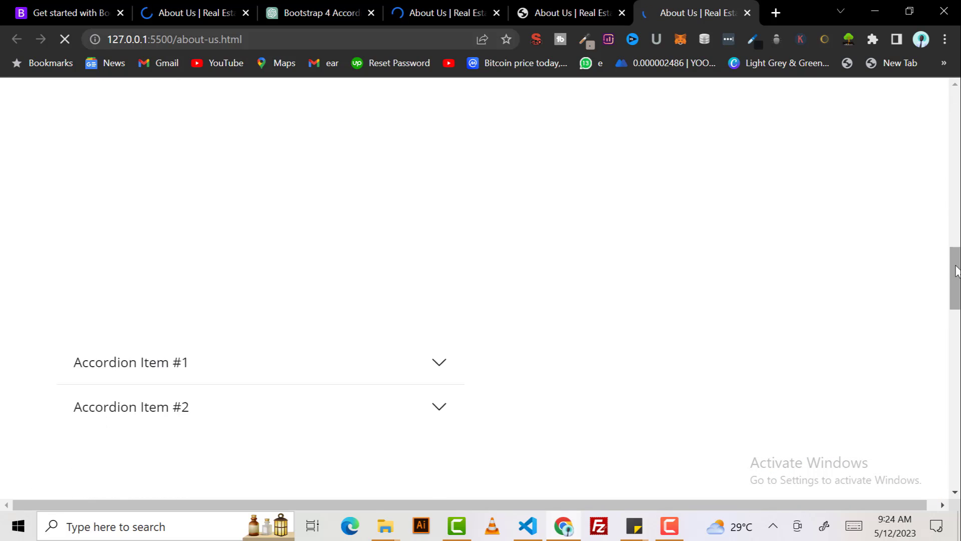
pyautogui.scroll(-3)
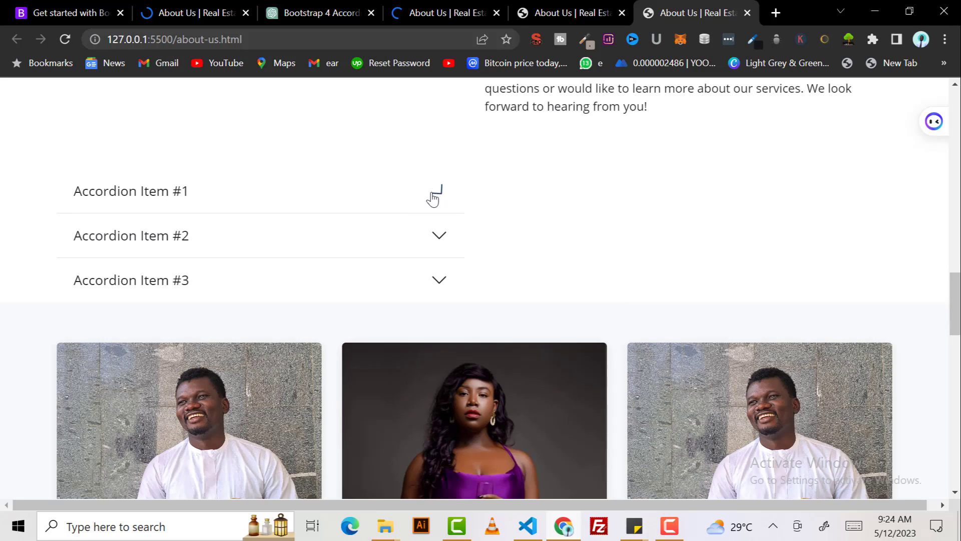
pyautogui.click(131, 191)
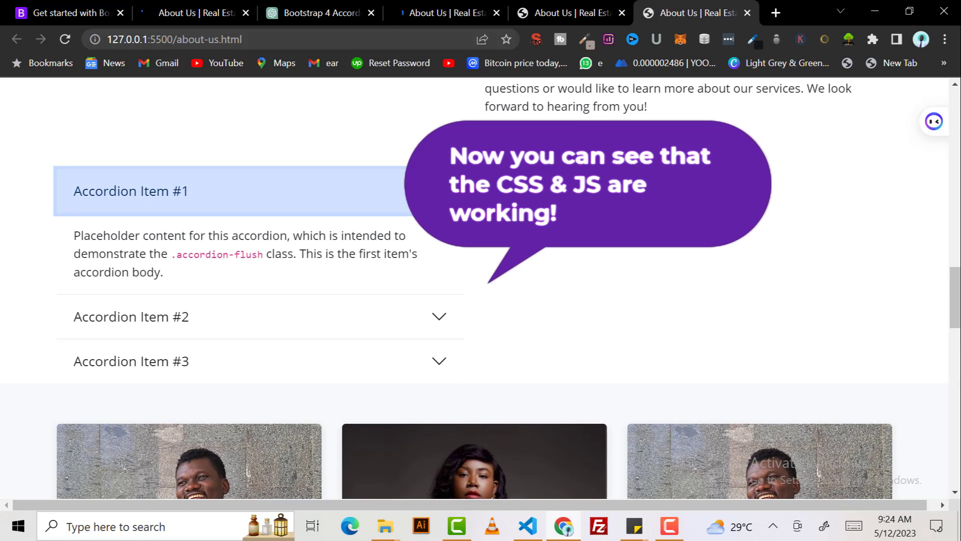
pyautogui.click(130, 316)
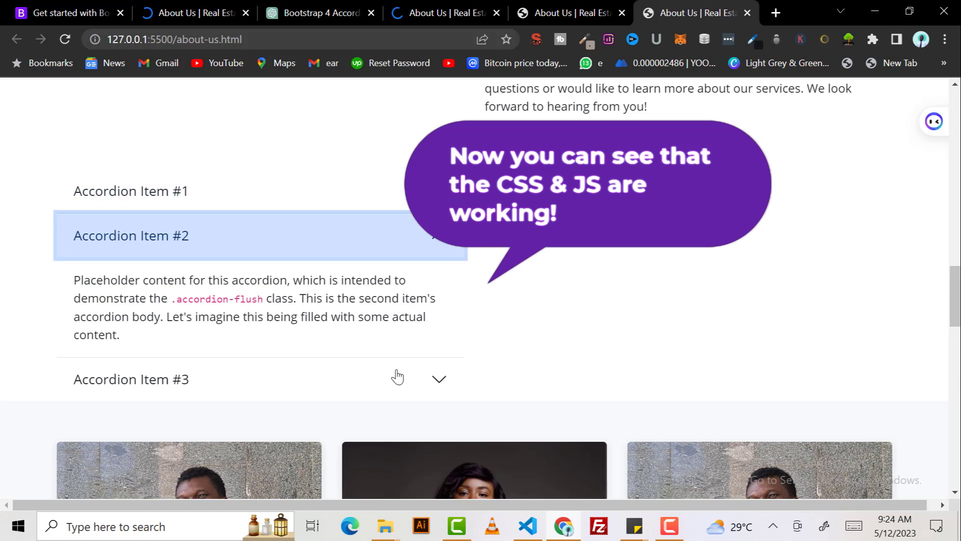
pyautogui.click(130, 378)
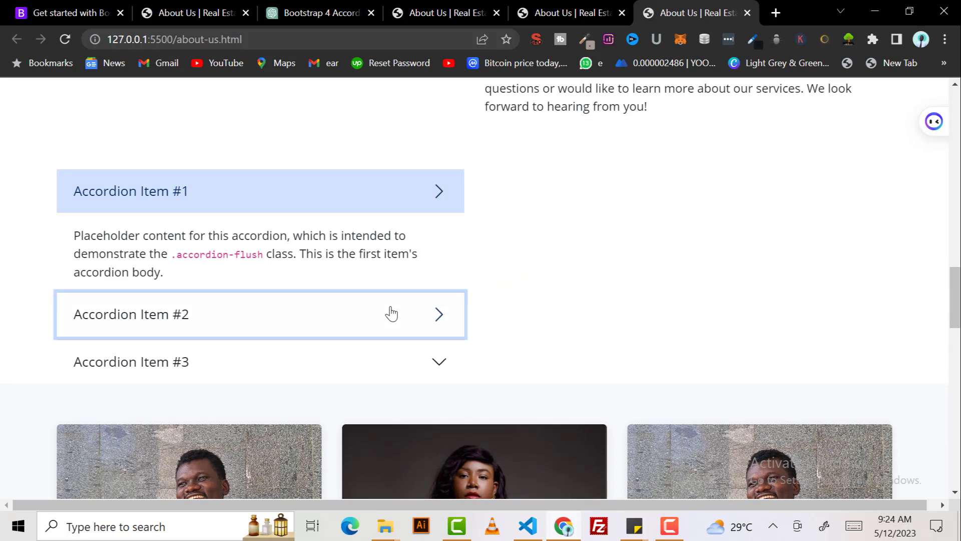
pyautogui.click(130, 362)
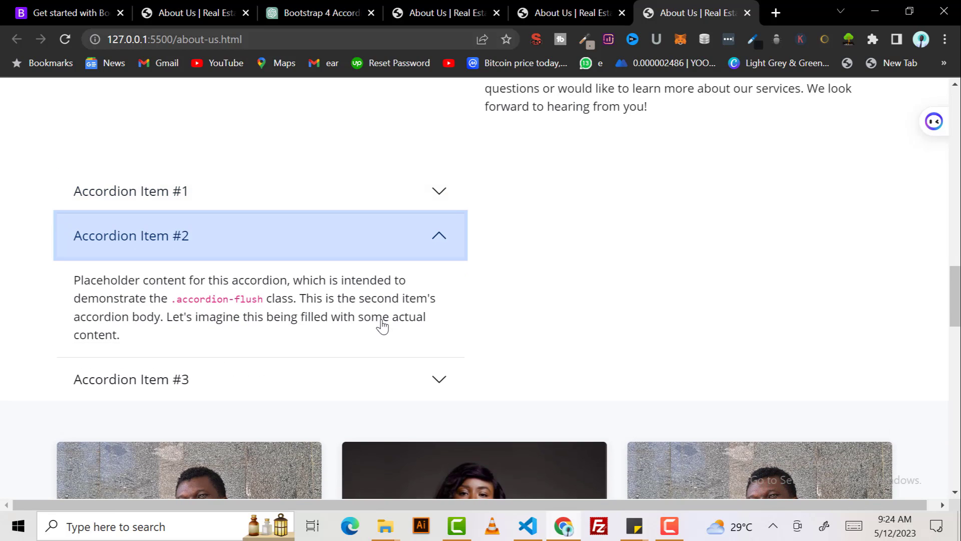
pyautogui.moveTo(403, 175)
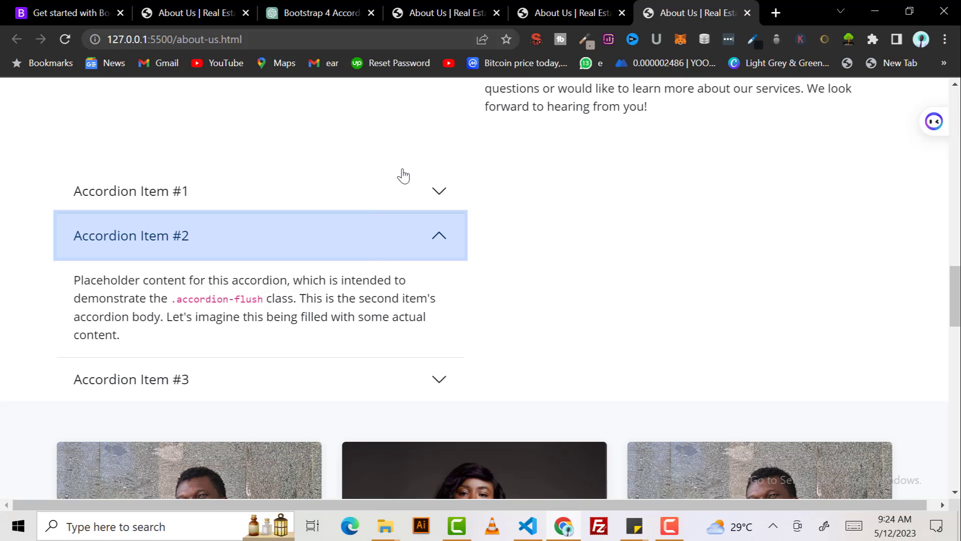